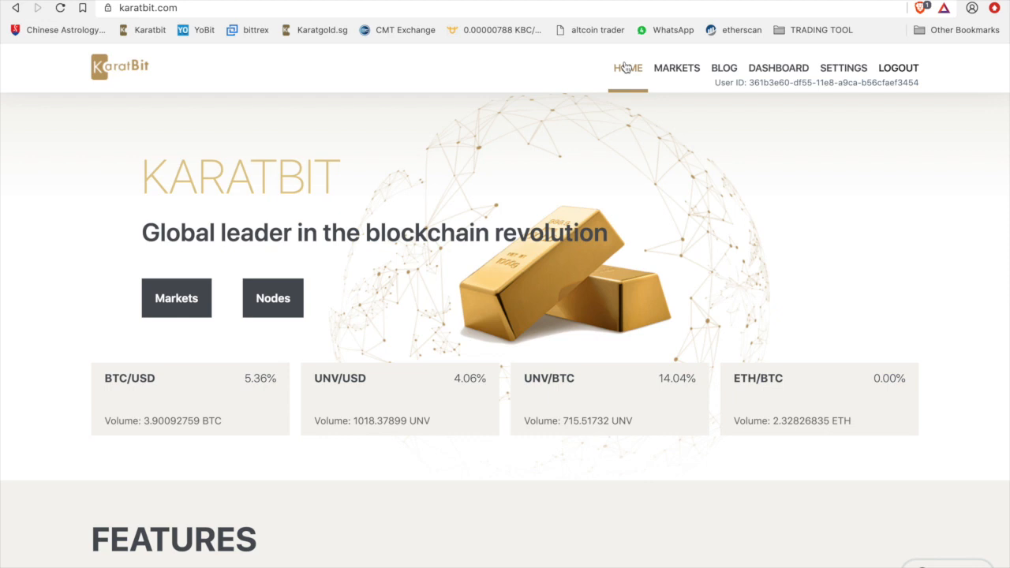
mouse_move(628, 67)
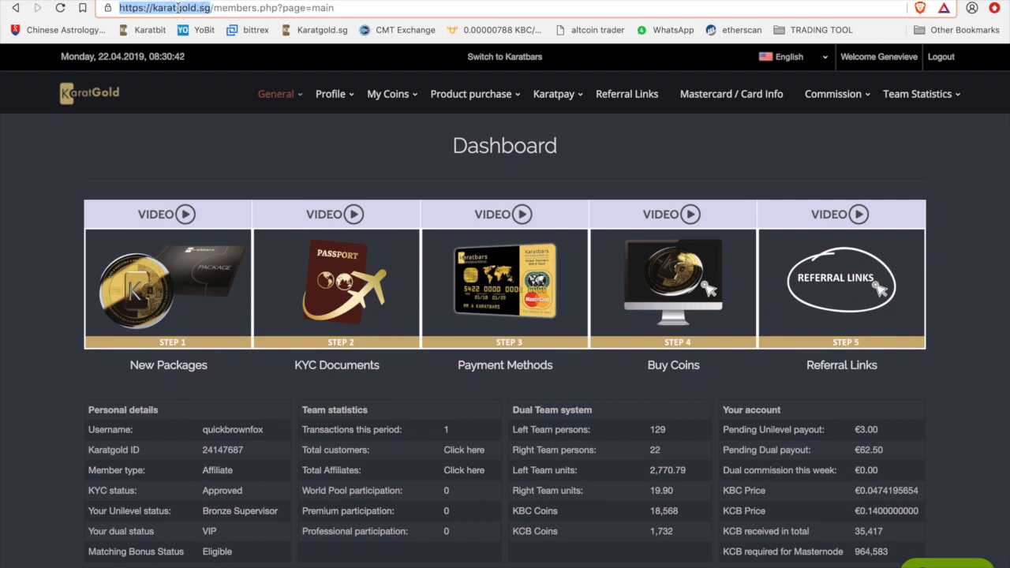
mouse_move(576, 79)
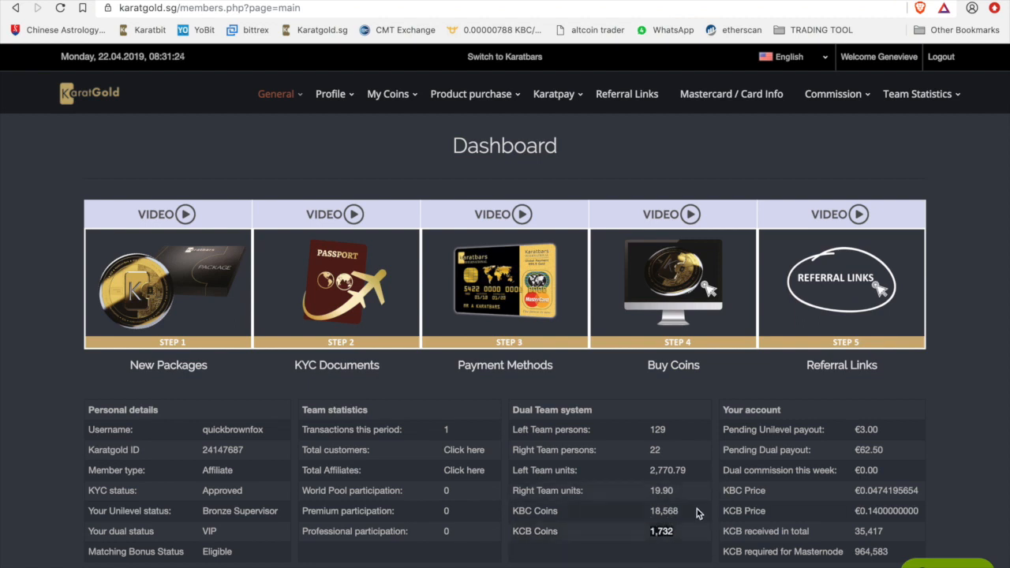
mouse_move(677, 545)
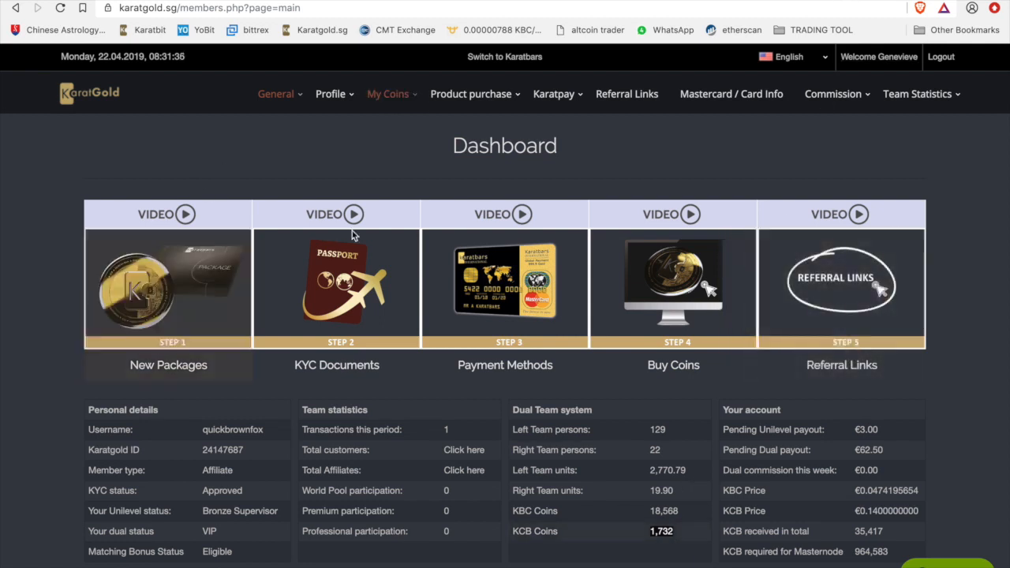
mouse_move(562, 153)
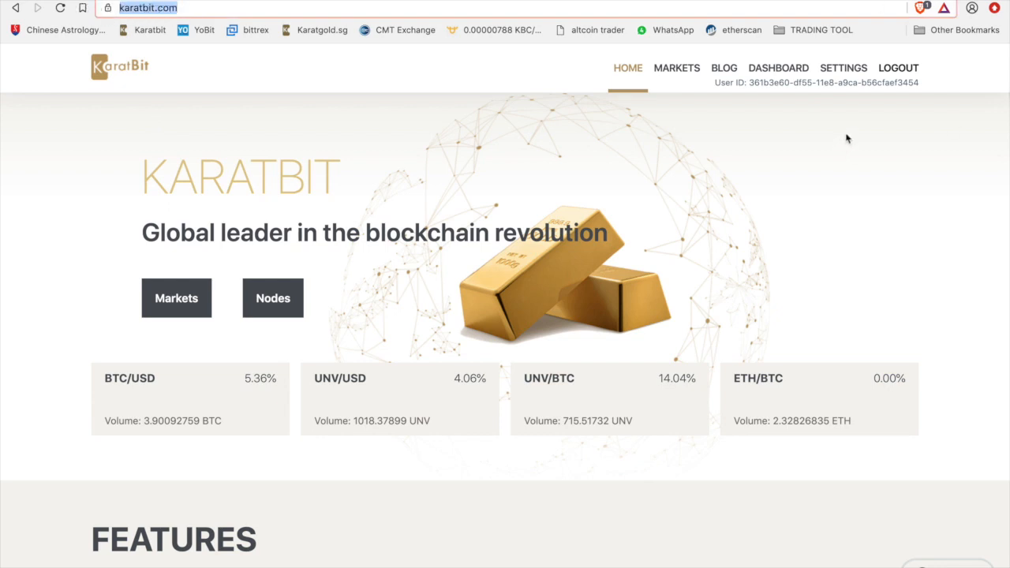
mouse_move(899, 68)
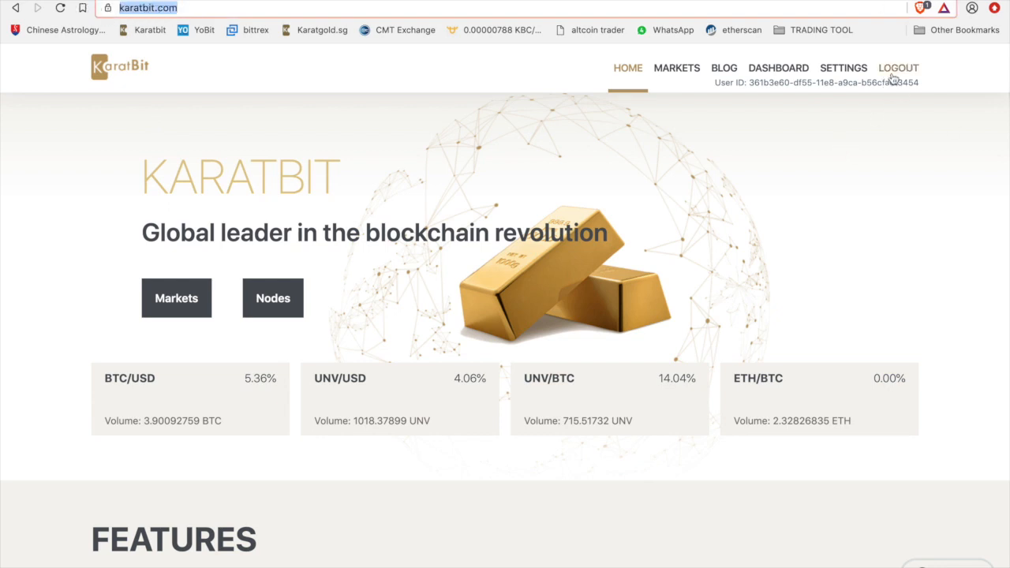
Log out of KaratBit, dismiss the logged-out notice and go to the login page.
left_click(898, 68)
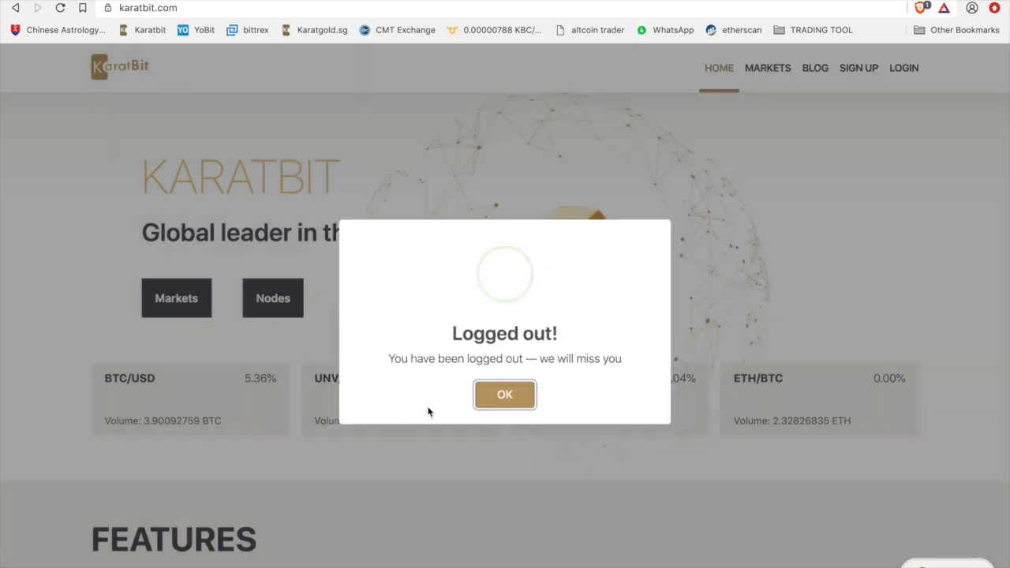
left_click(506, 395)
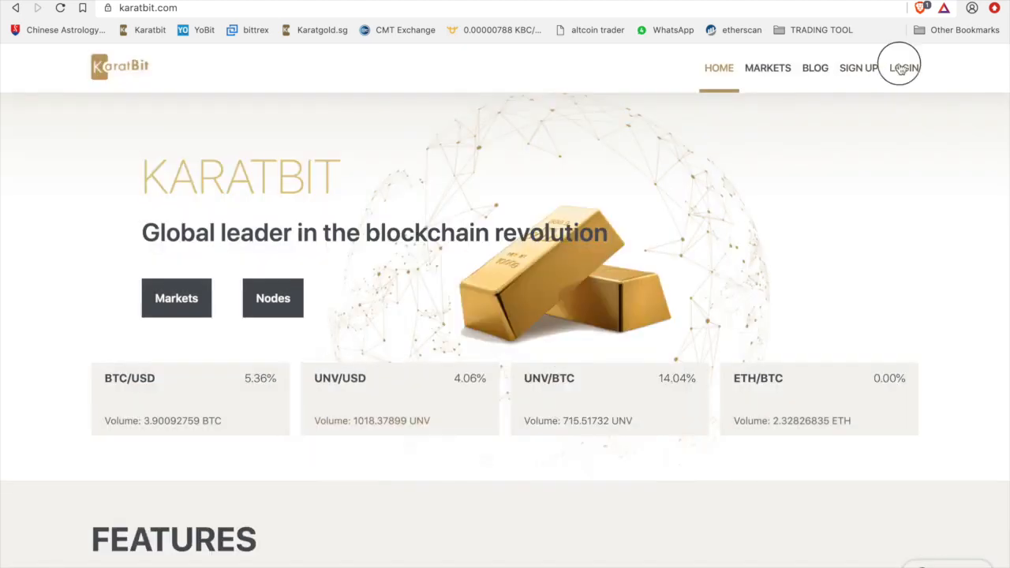
left_click(902, 66)
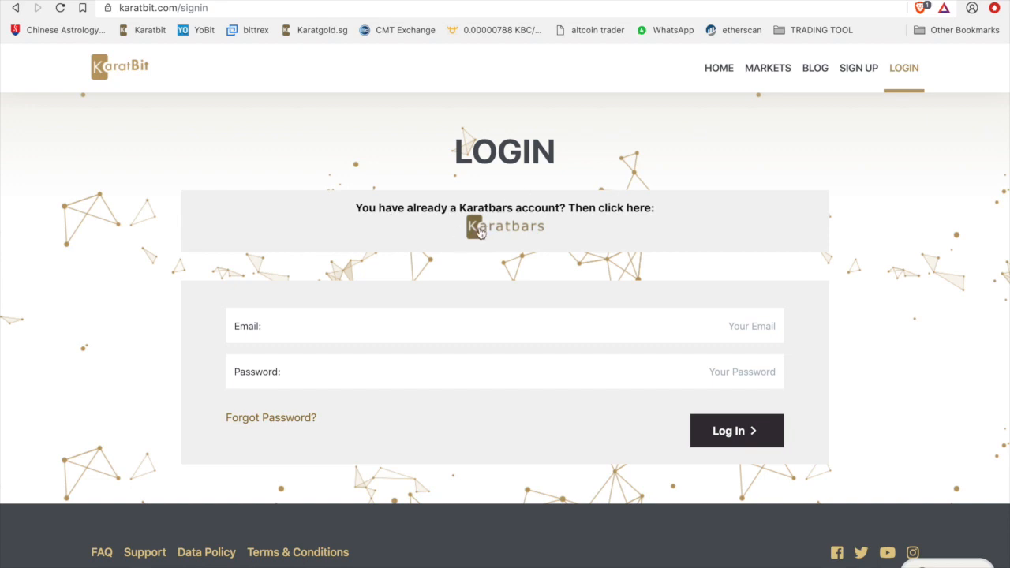
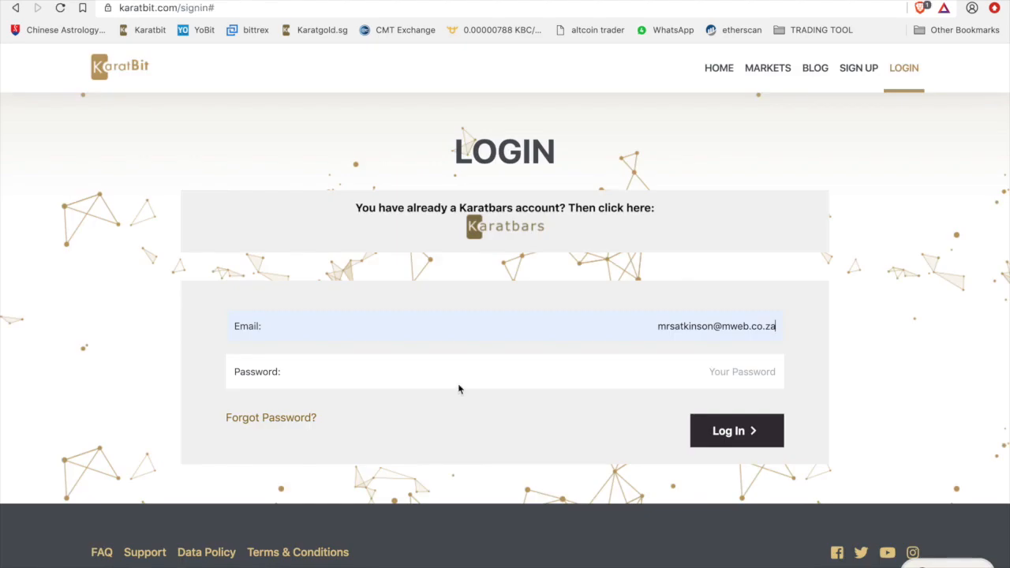
left_click(505, 372)
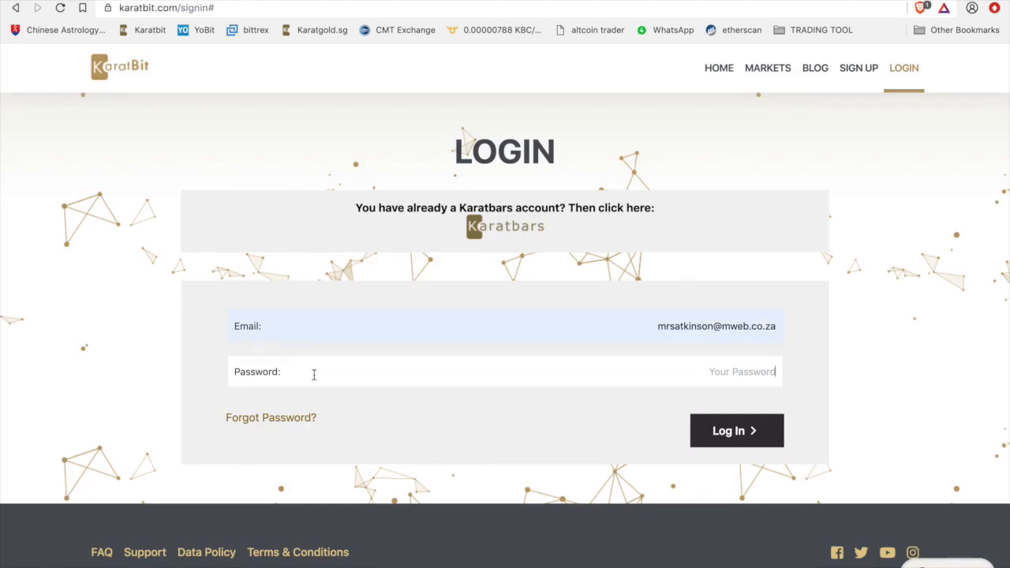
type("password")
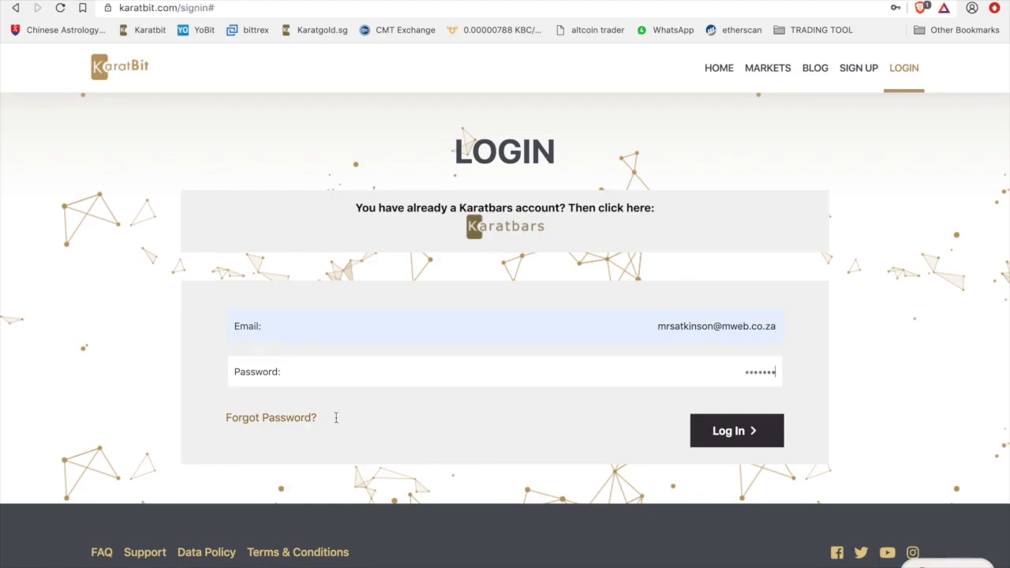
left_click(736, 429)
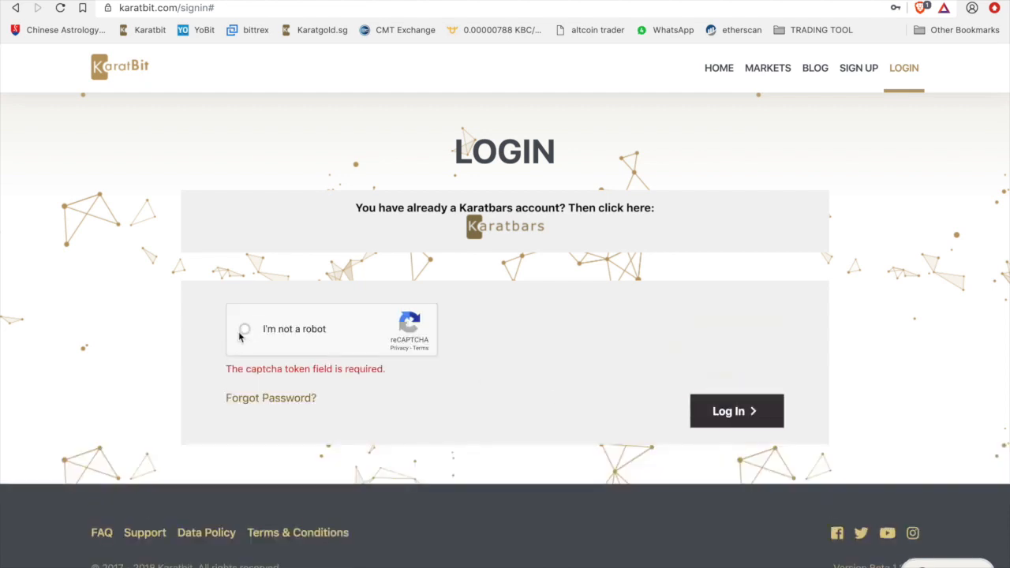
Pass the robot check by selecting the bridge images and verifying.
left_click(244, 328)
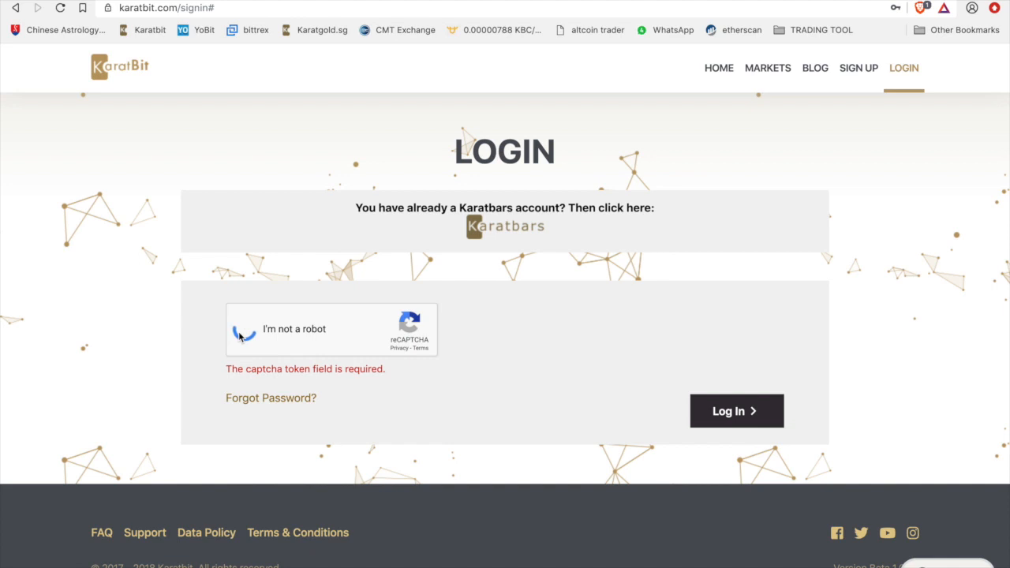
left_click(243, 330)
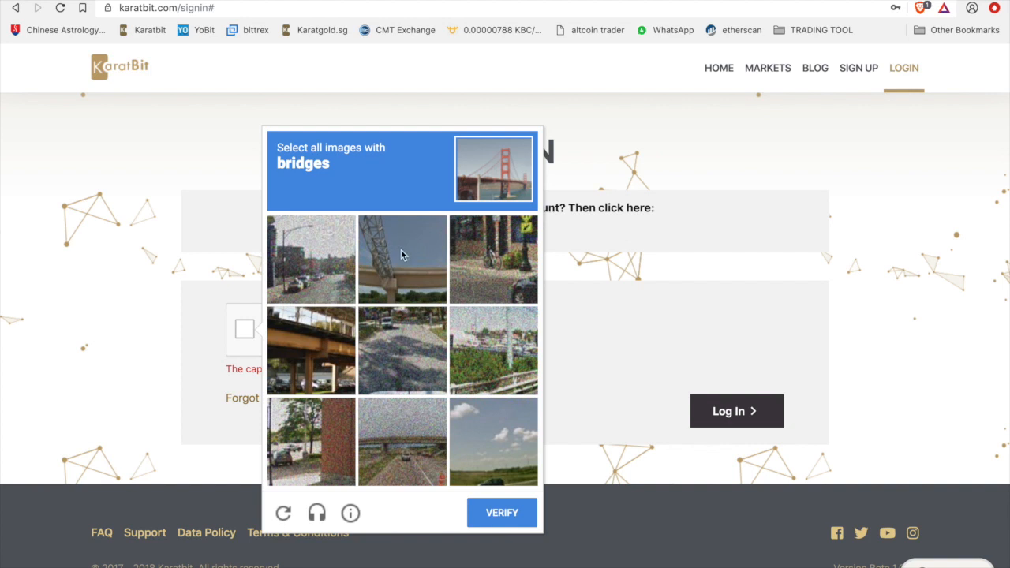
left_click(401, 259)
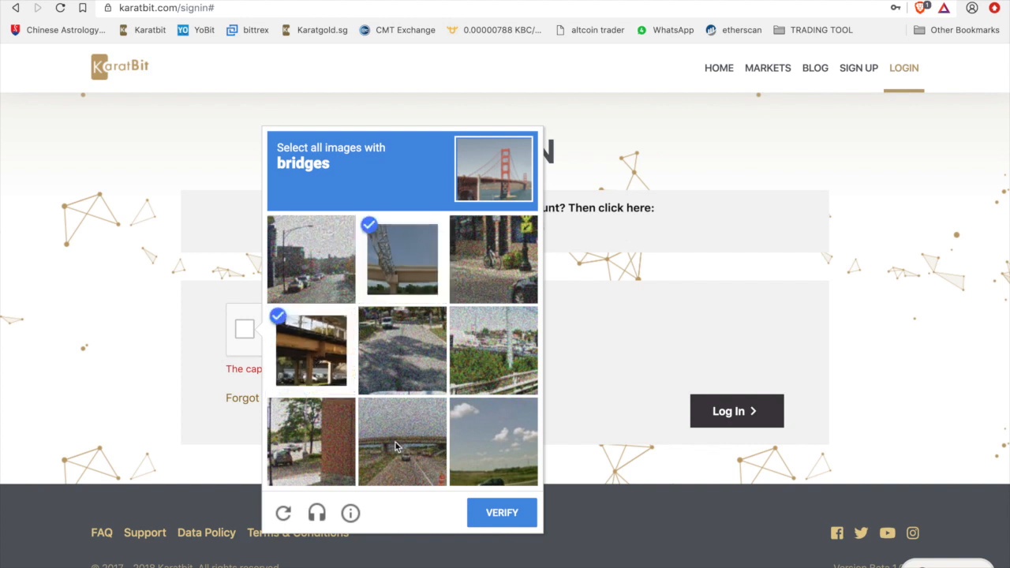
left_click(401, 442)
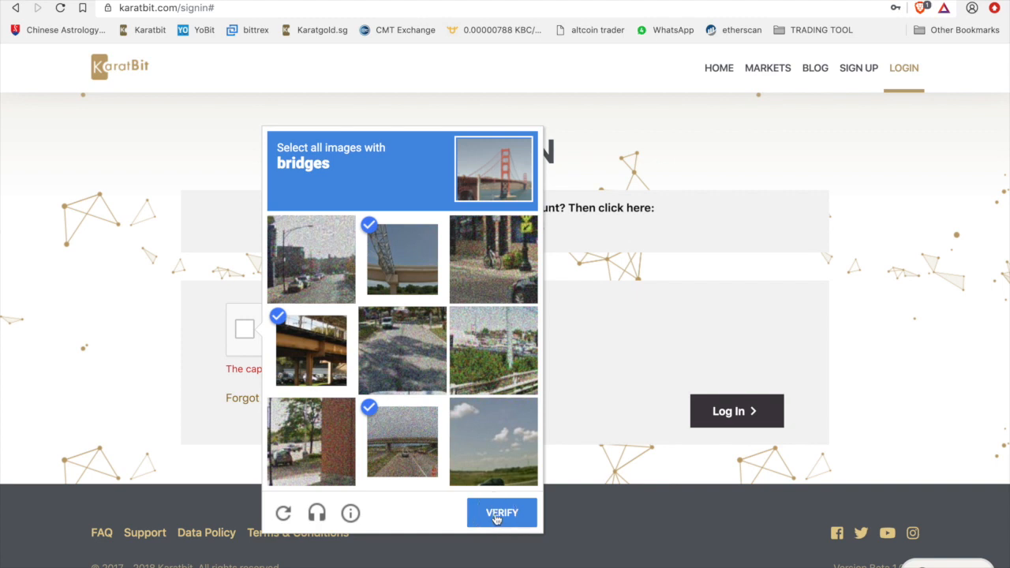
left_click(502, 511)
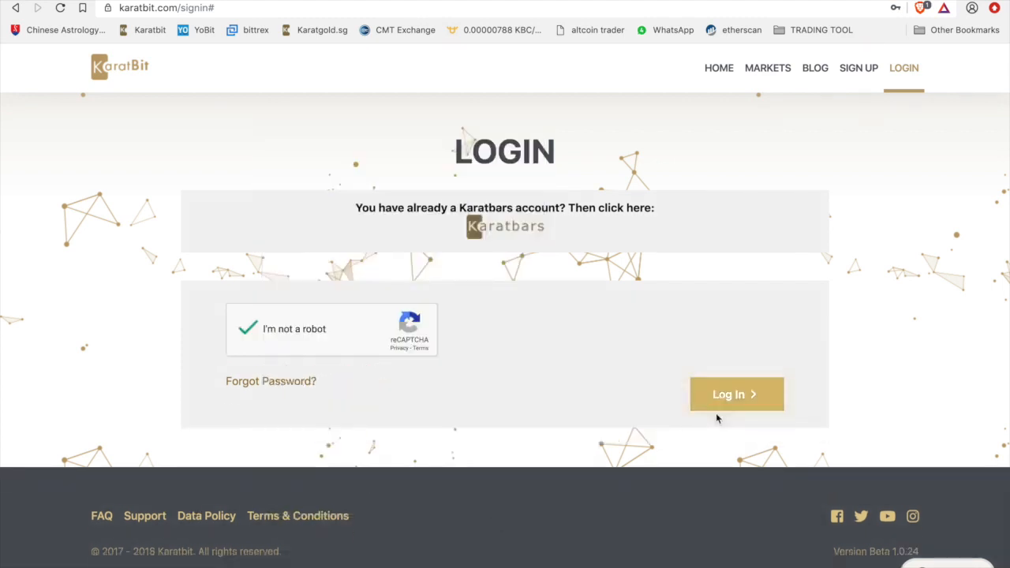
Log in, dismiss the welcome message, and review the dashboard balances, highlighting the KCB total.
left_click(735, 395)
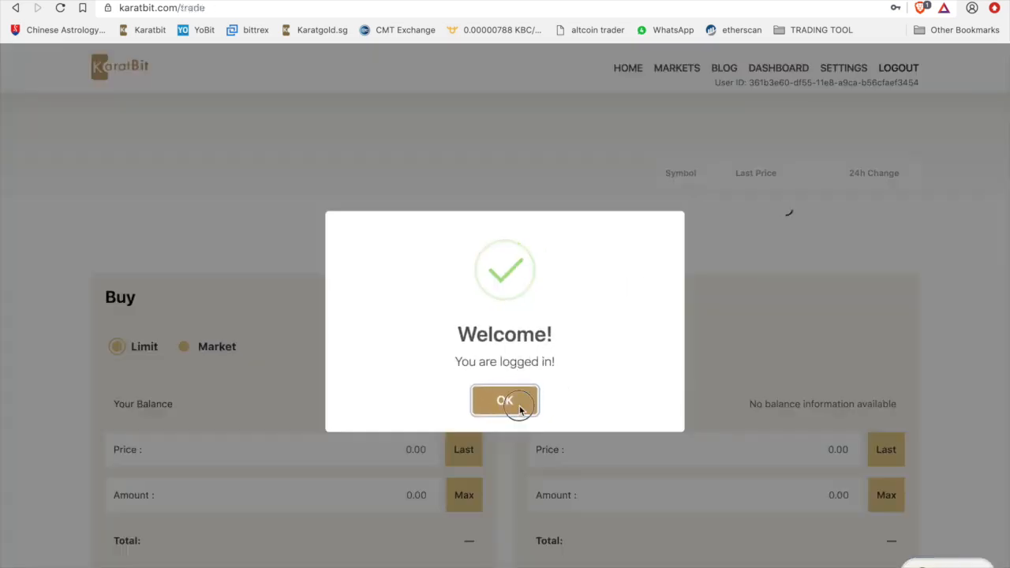
left_click(505, 401)
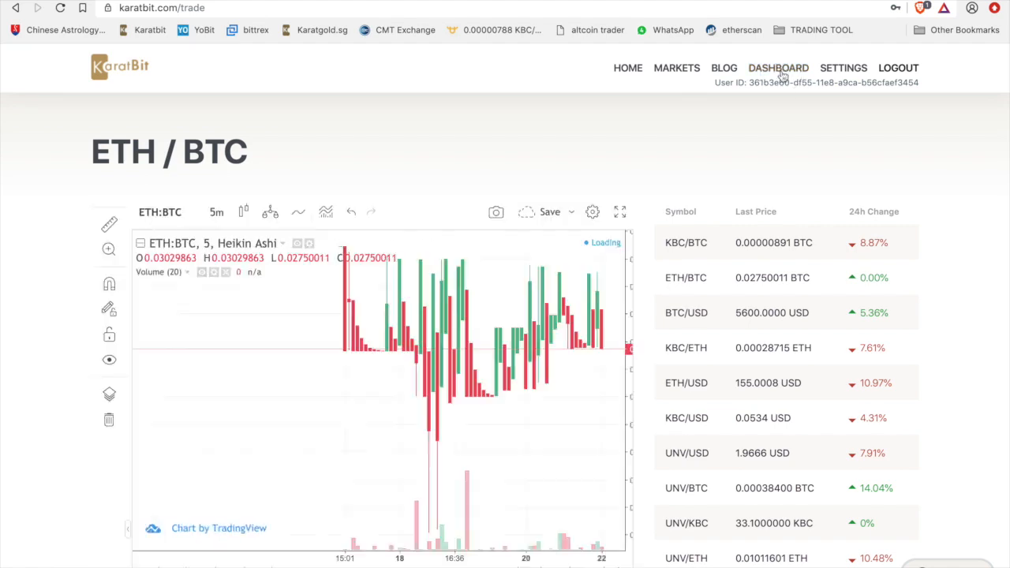
left_click(778, 68)
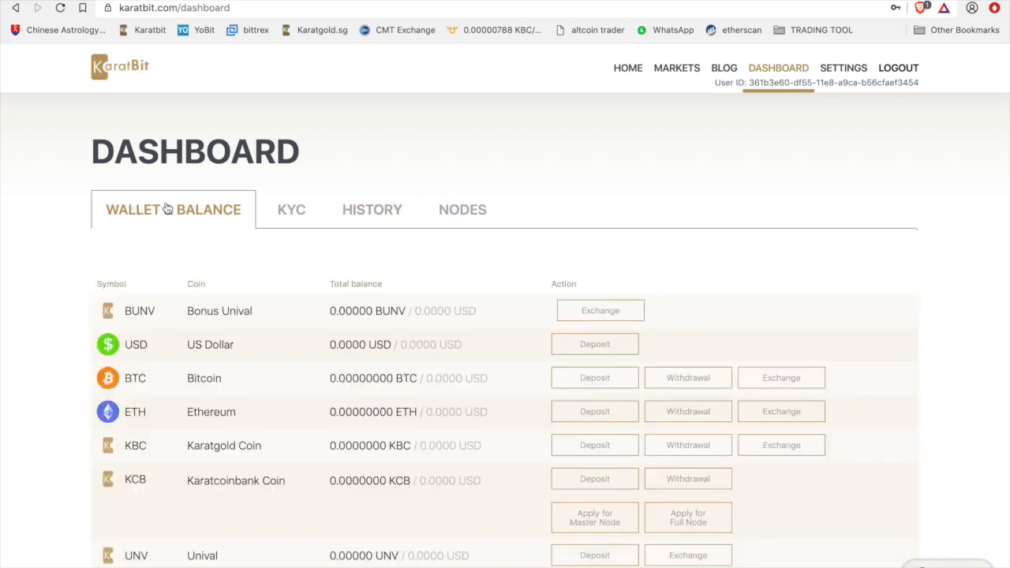
scroll("down", 3)
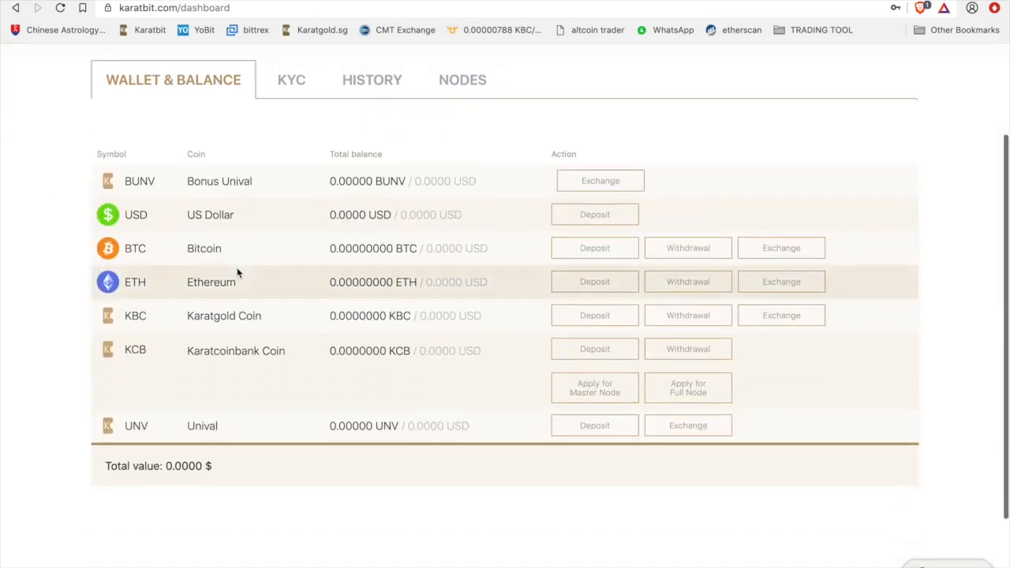
mouse_move(224, 442)
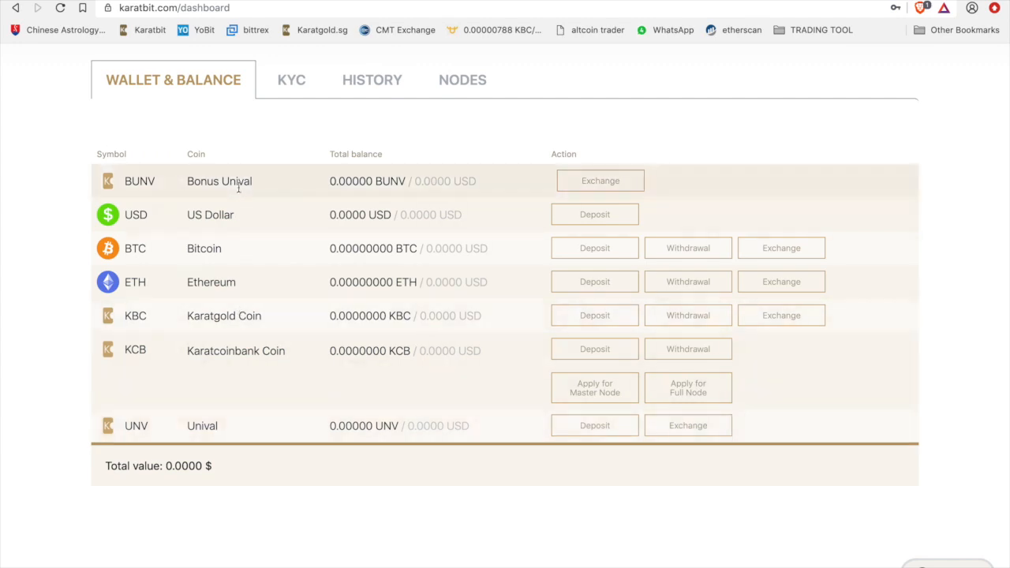
mouse_move(243, 292)
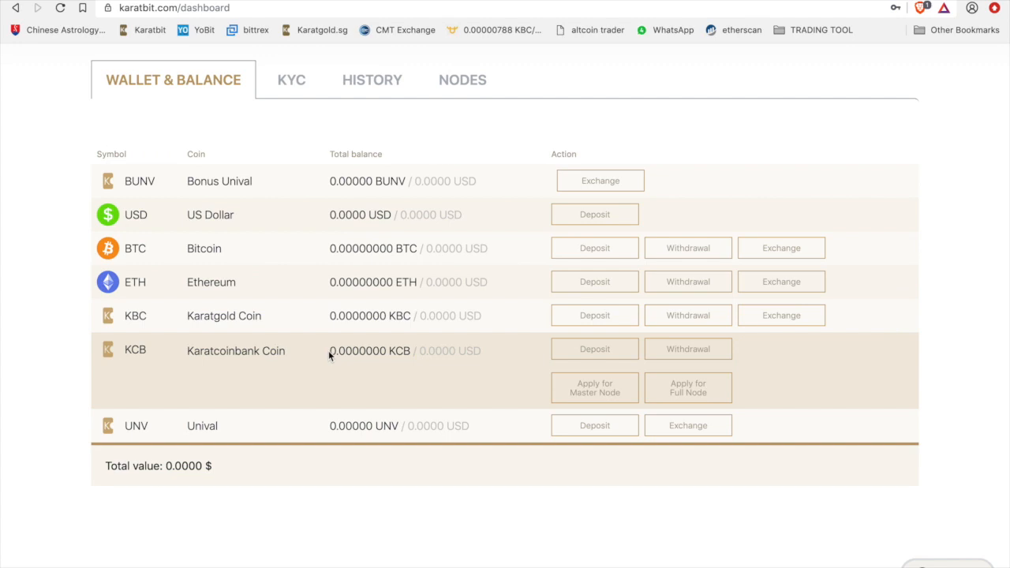
left_click_drag(330, 350, 467, 351)
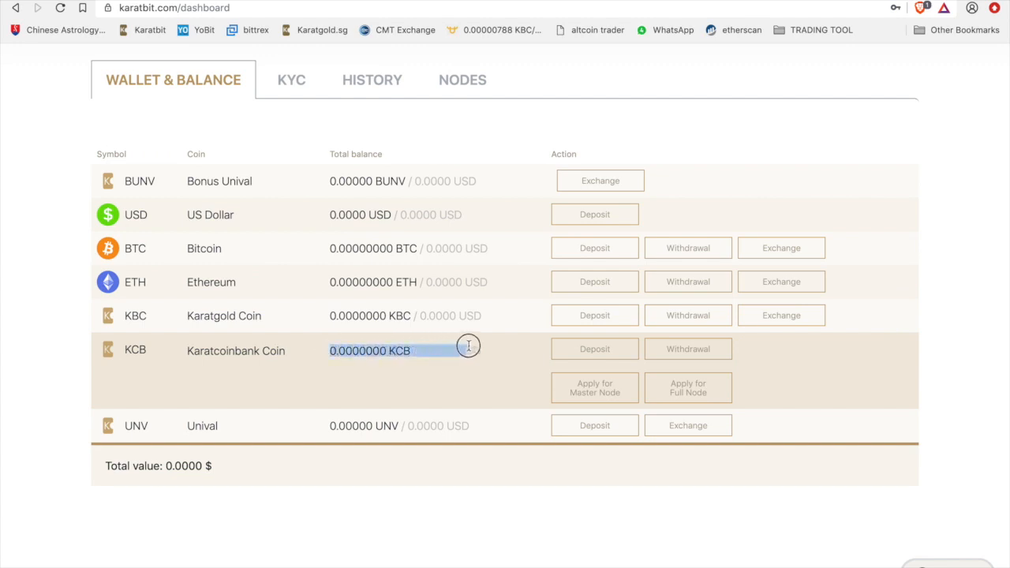
mouse_move(675, 354)
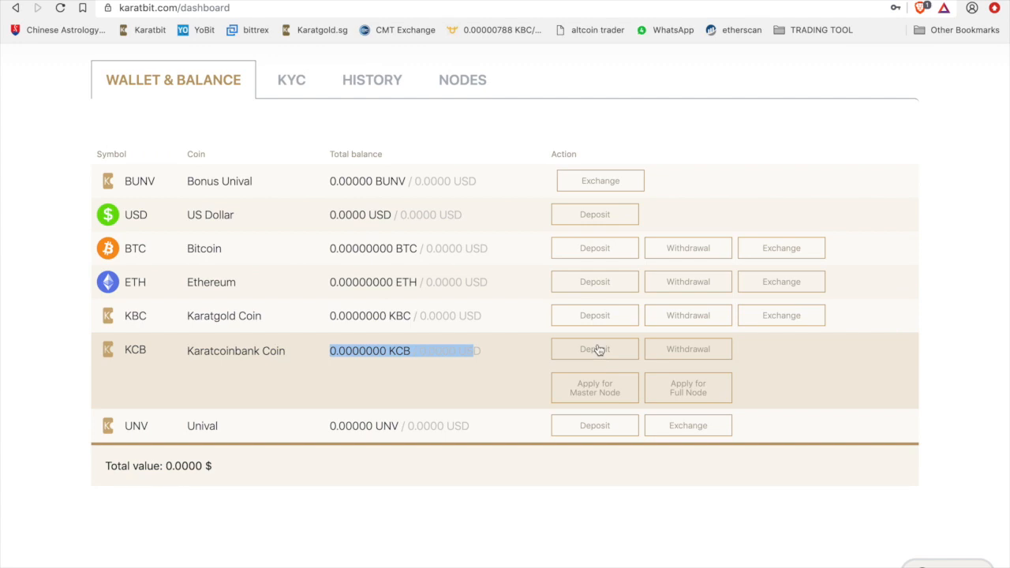
Reveal the KCB deposit address and its QR code from the KCB row.
left_click(594, 349)
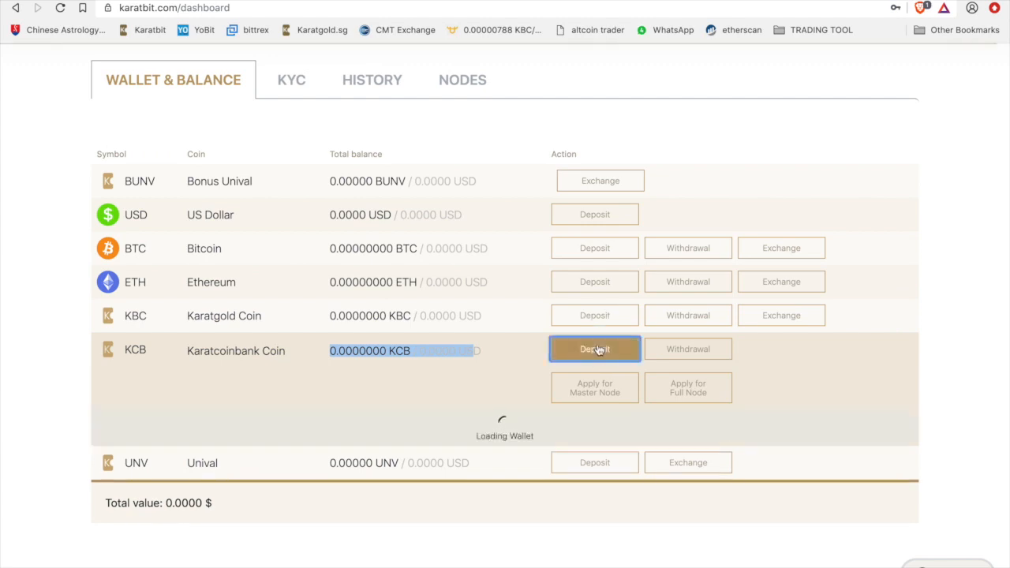
left_click(594, 349)
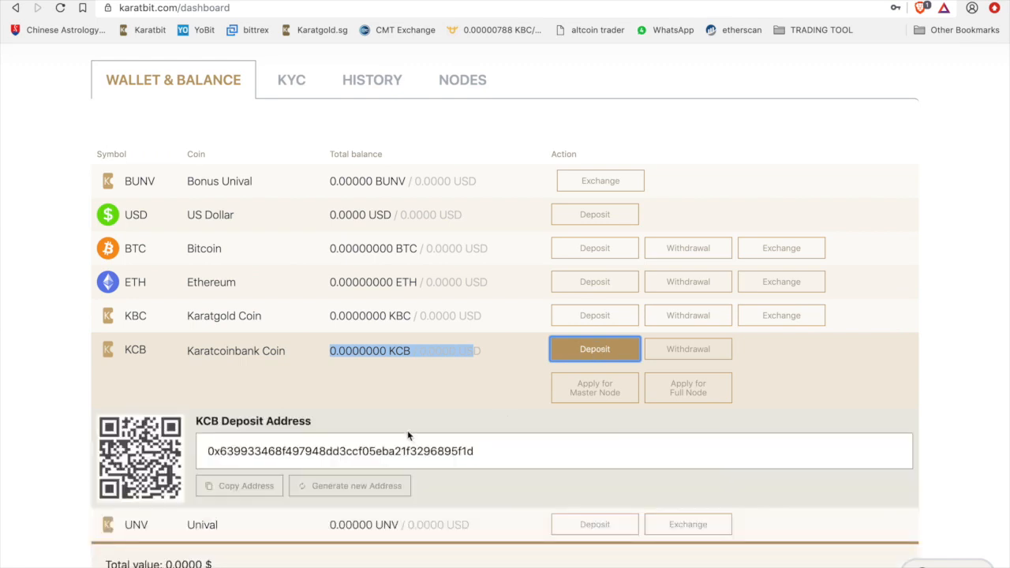
mouse_move(283, 510)
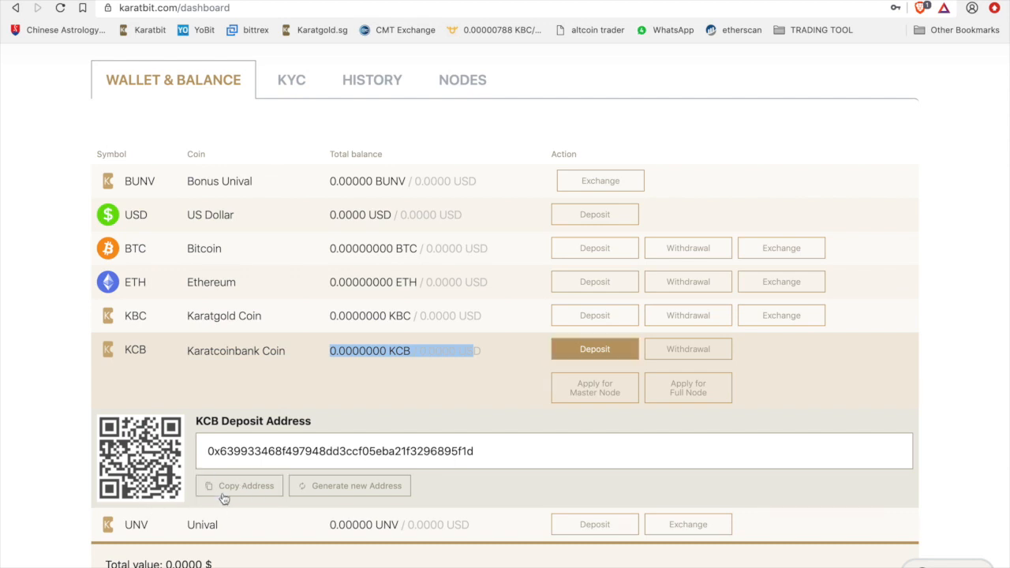
mouse_move(220, 451)
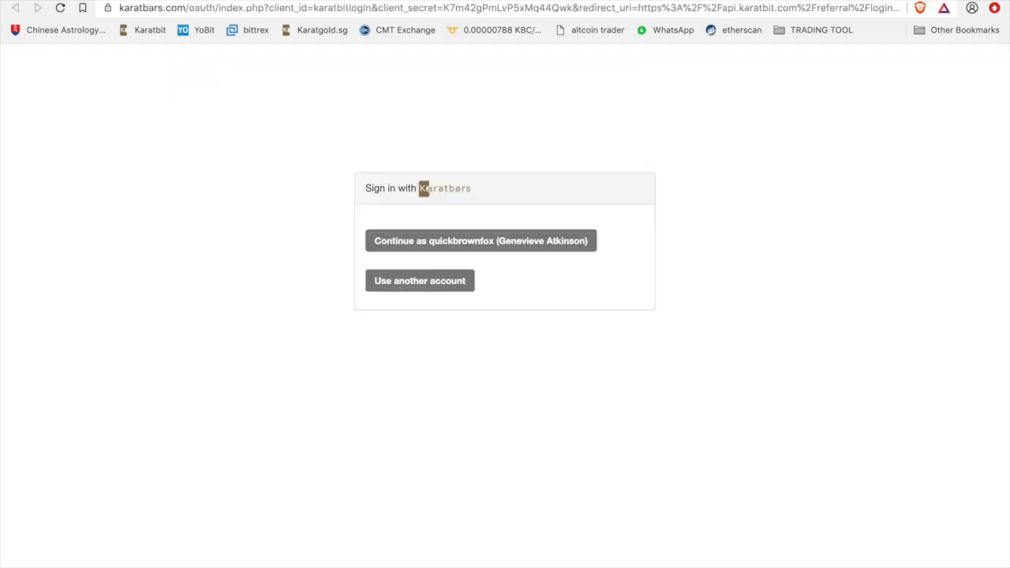
Switch to the KaratGold member dashboard and show the General account menu.
left_click(482, 240)
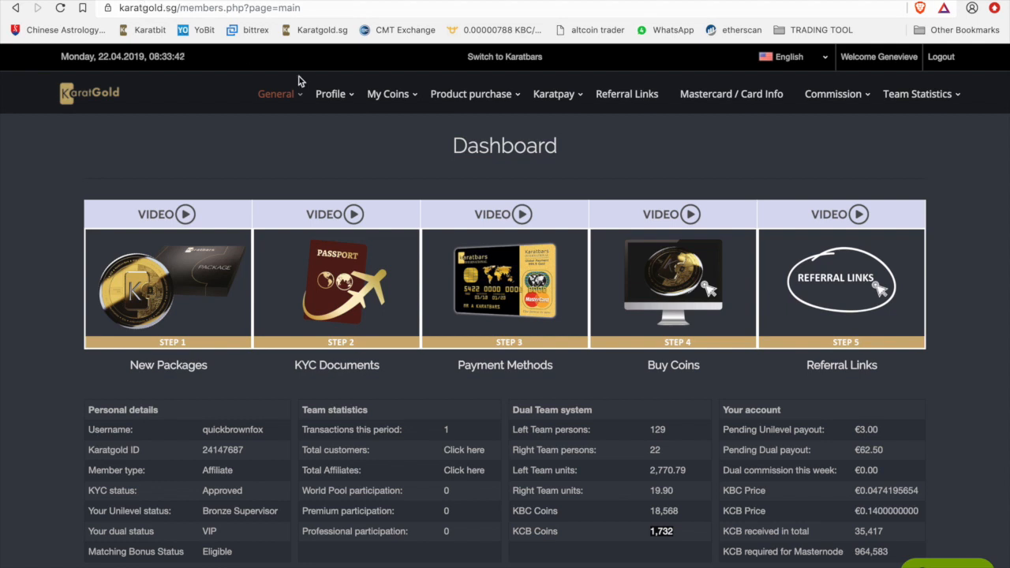
left_click(330, 95)
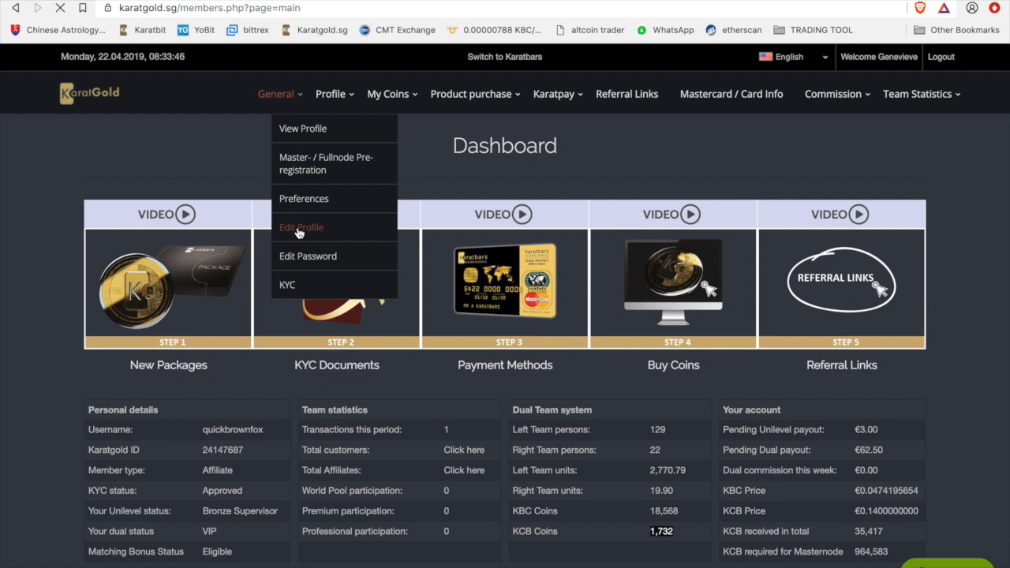
left_click(300, 227)
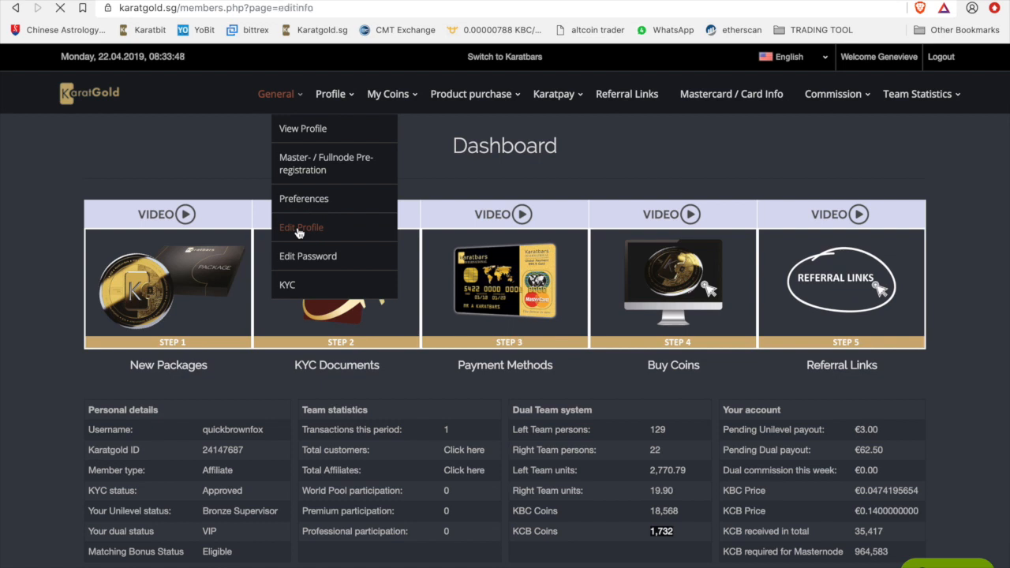
Go to Edit Profile and review the address stored in the MyEtherWallet field.
left_click(300, 227)
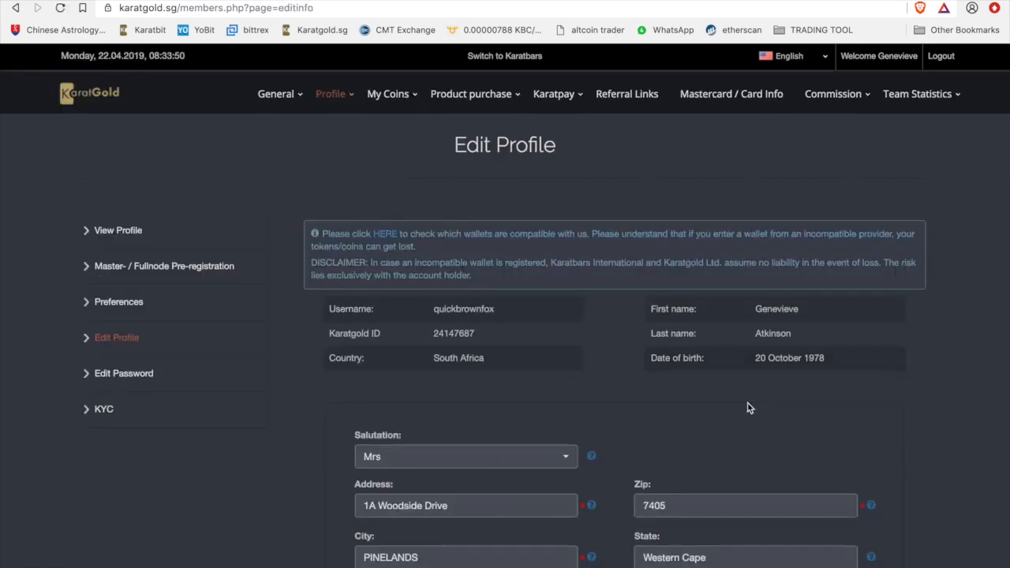
scroll("down", 3)
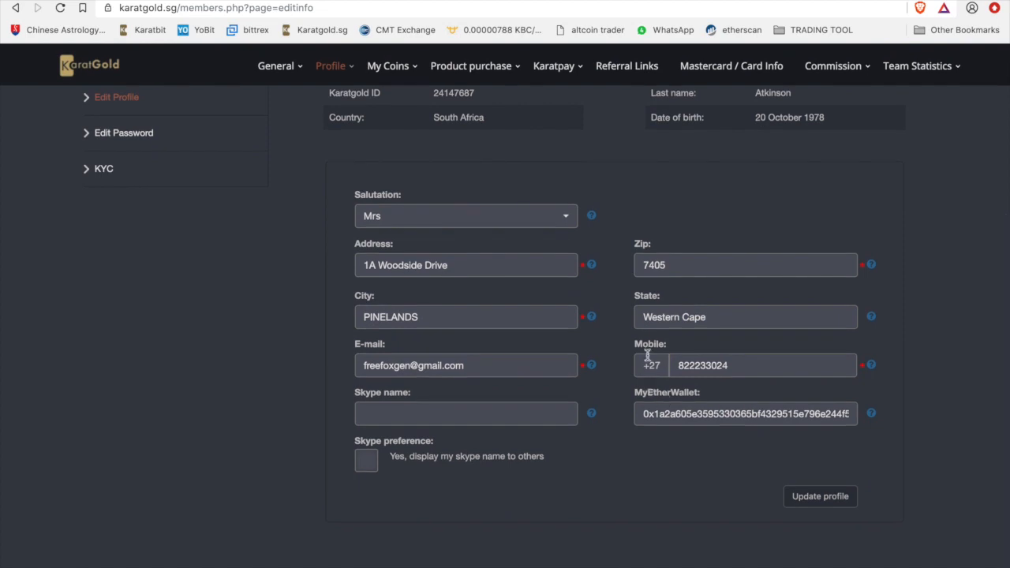
mouse_move(682, 425)
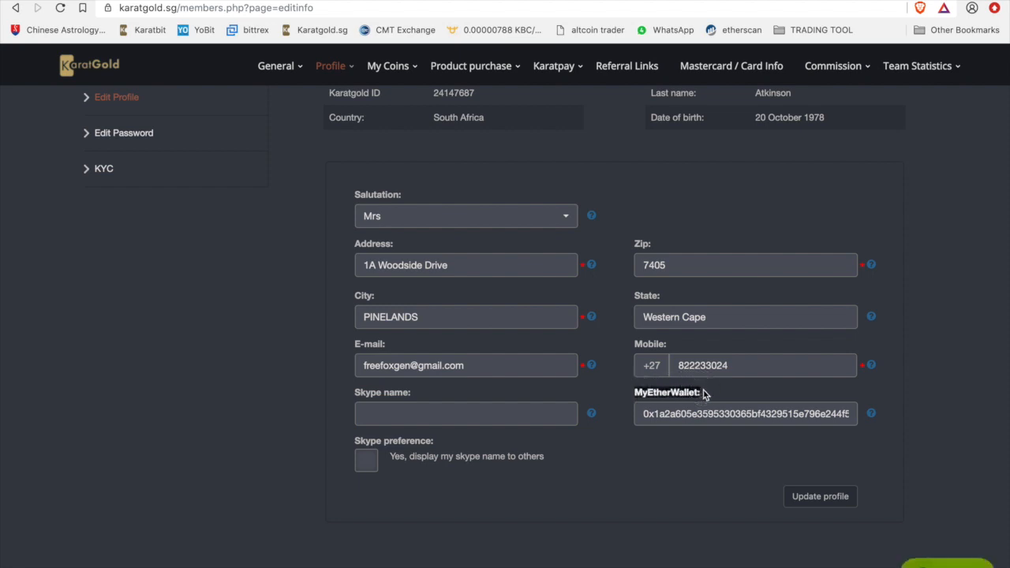
left_click(745, 414)
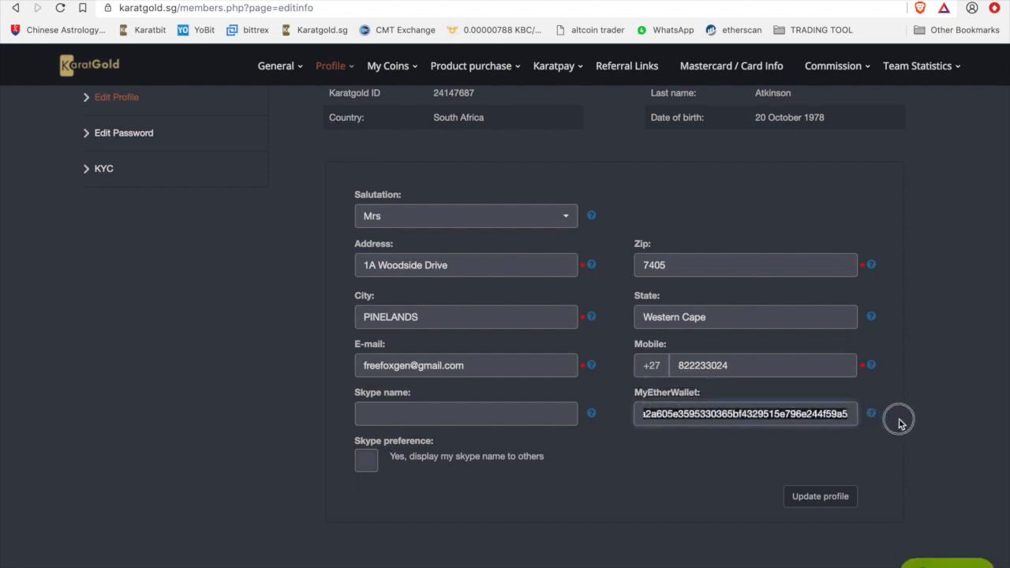
left_click(745, 414)
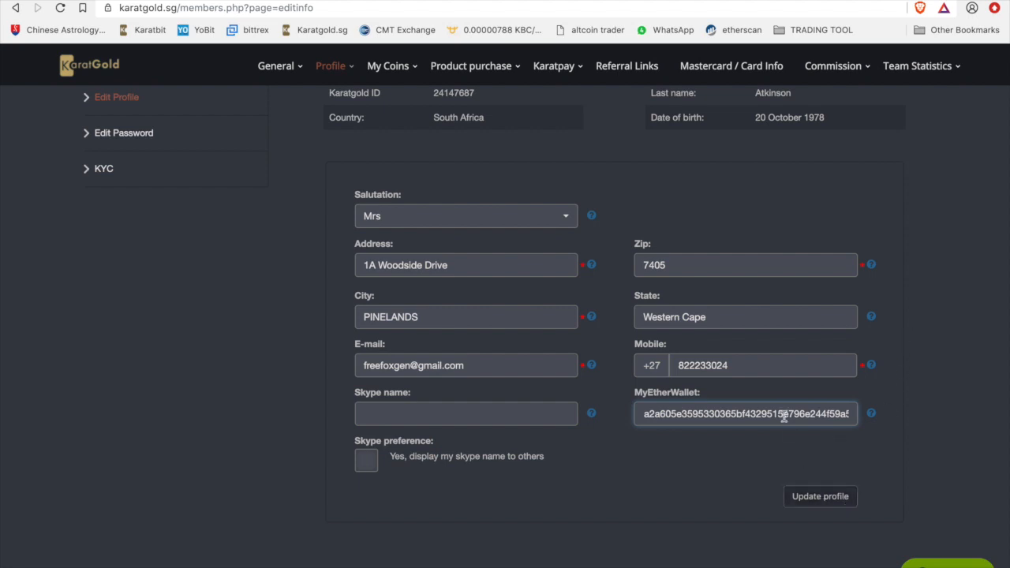
left_click(821, 495)
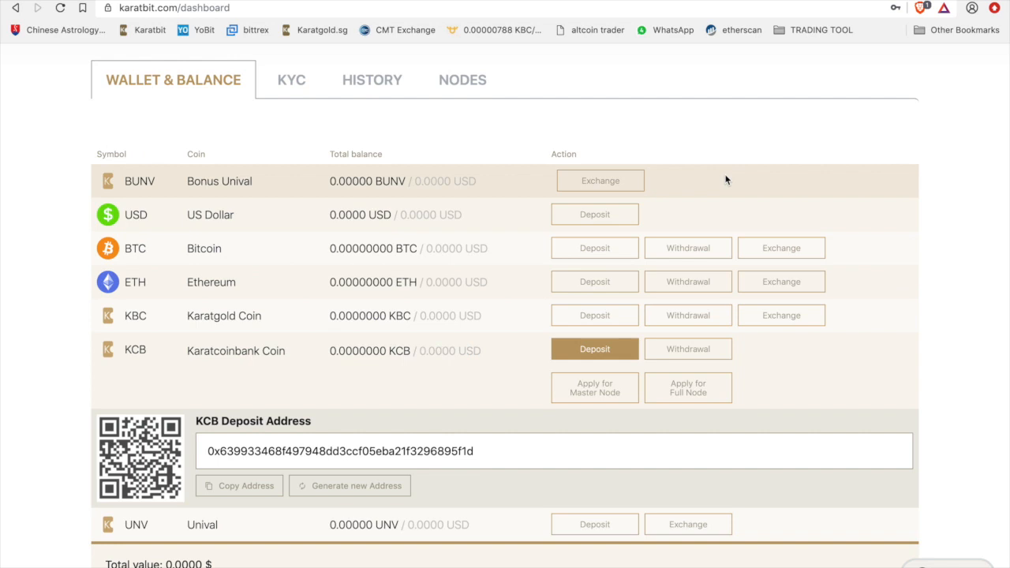
mouse_move(781, 316)
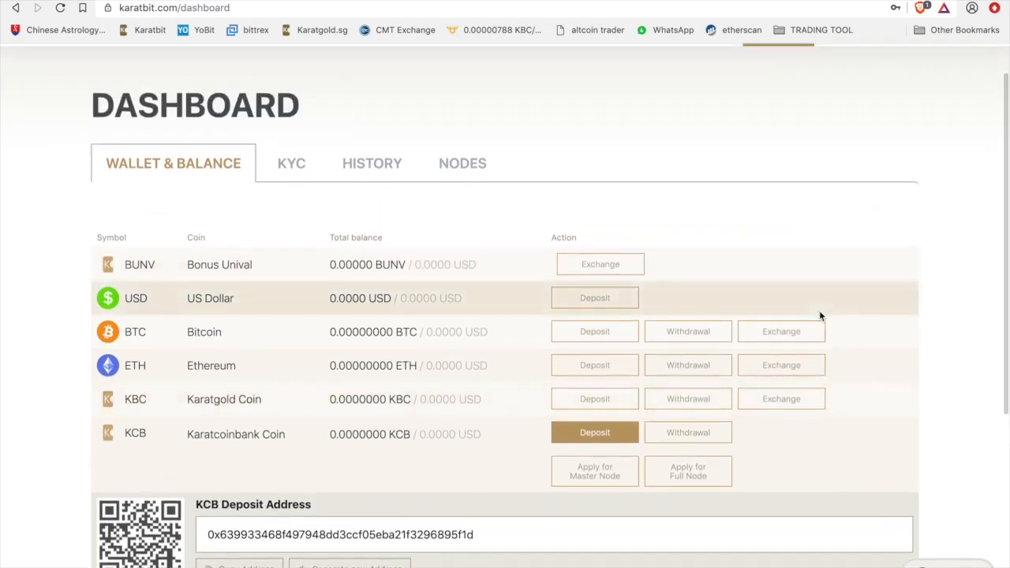
mouse_move(134, 392)
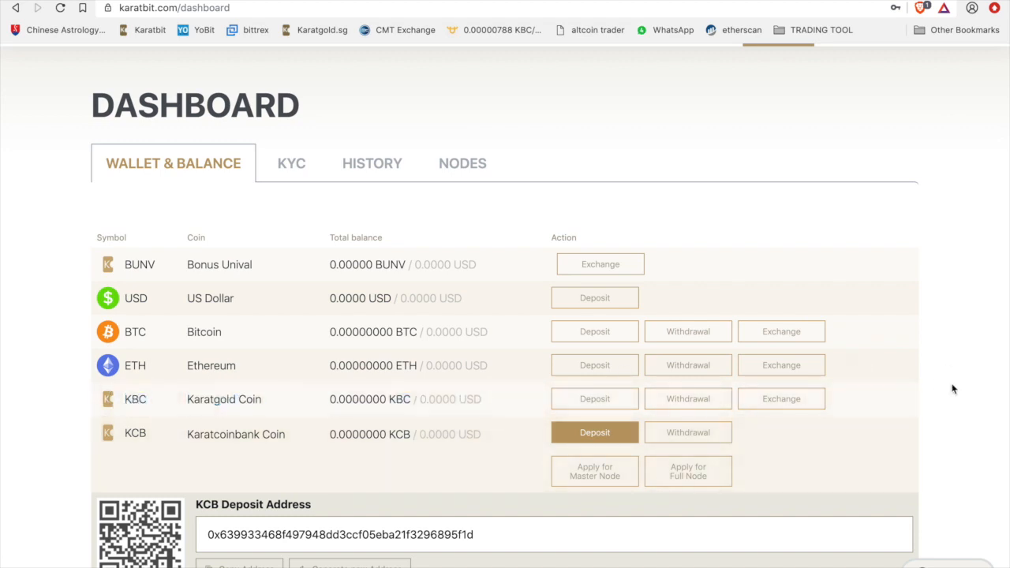
Request the Karatgold Coin (KBC) deposit address from the KBC row on the KaratBit dashboard.
scroll("down", 3)
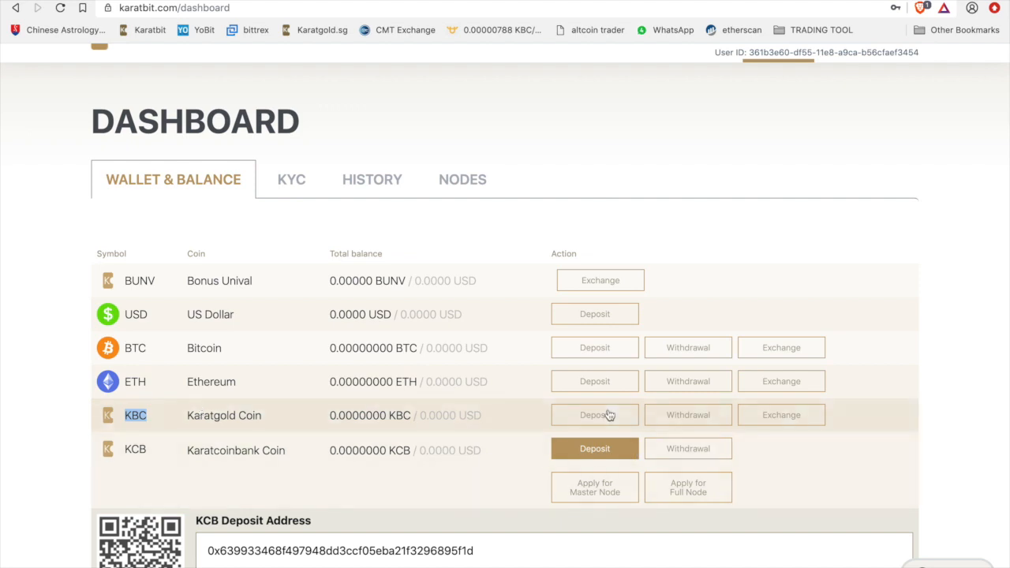
left_click(594, 414)
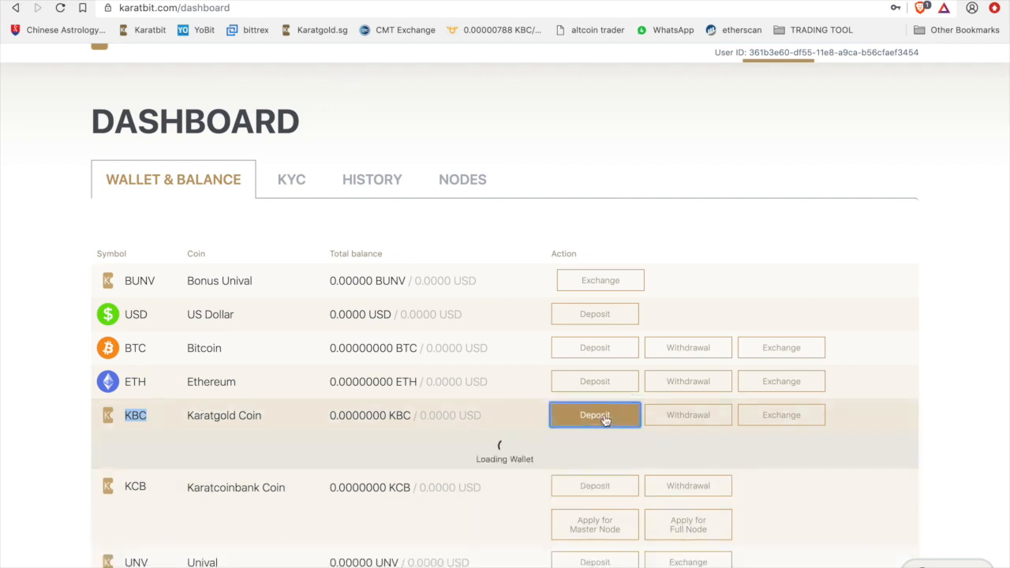
left_click(594, 413)
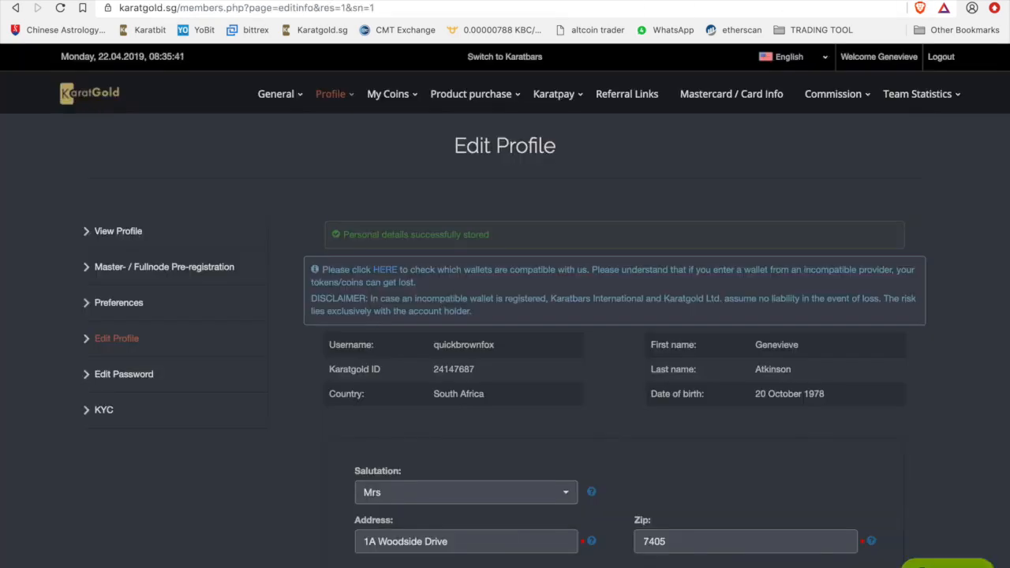
mouse_move(240, 121)
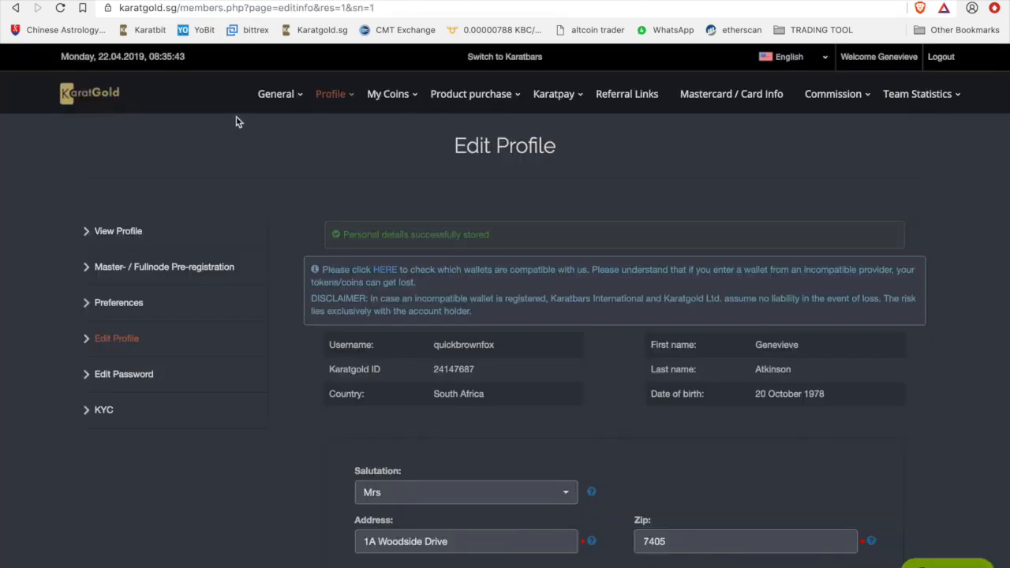
Browse the Profile and General menus on the saved Edit Profile page, heading toward the KYC link.
left_click(275, 94)
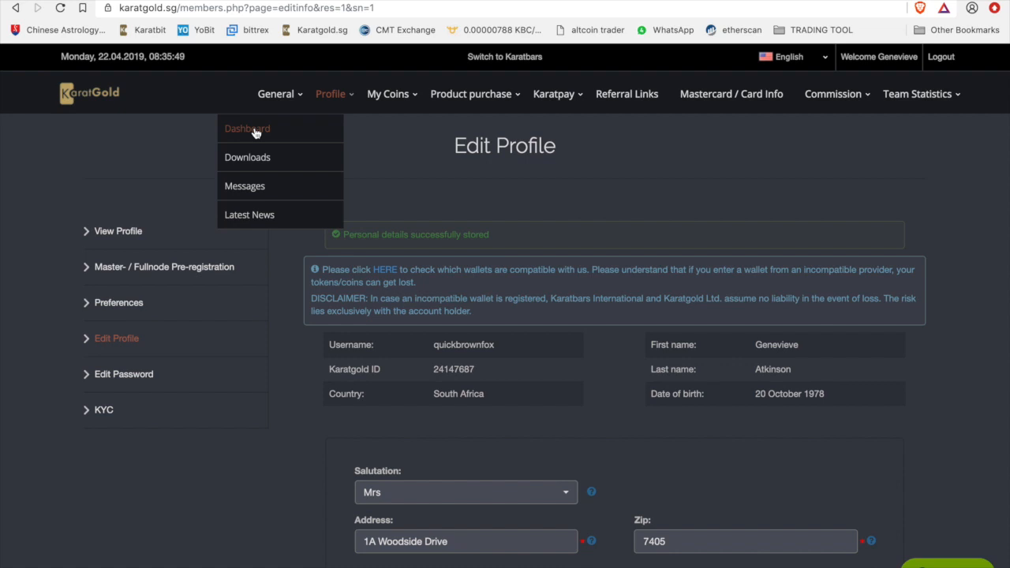
mouse_move(726, 93)
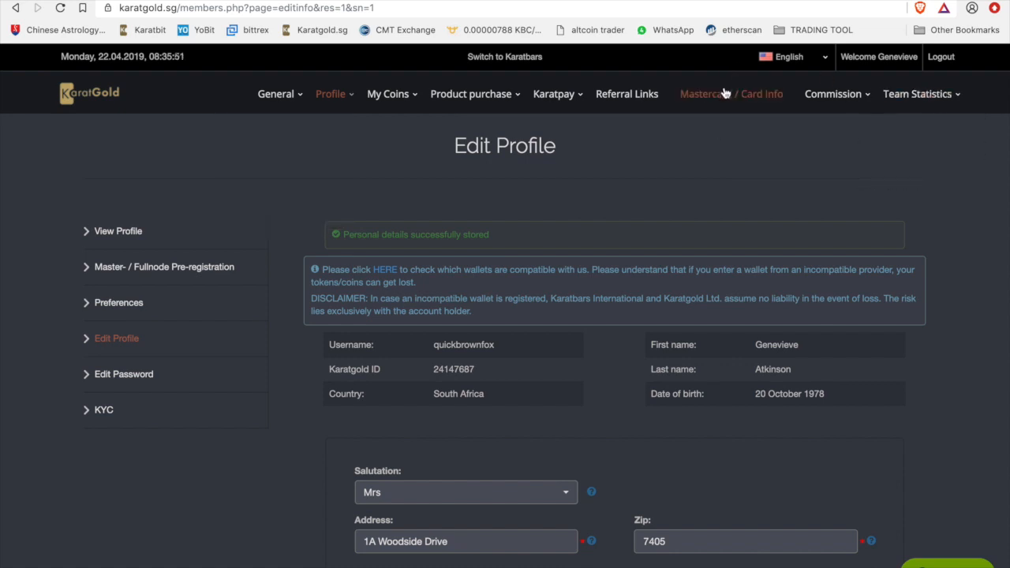
mouse_move(723, 95)
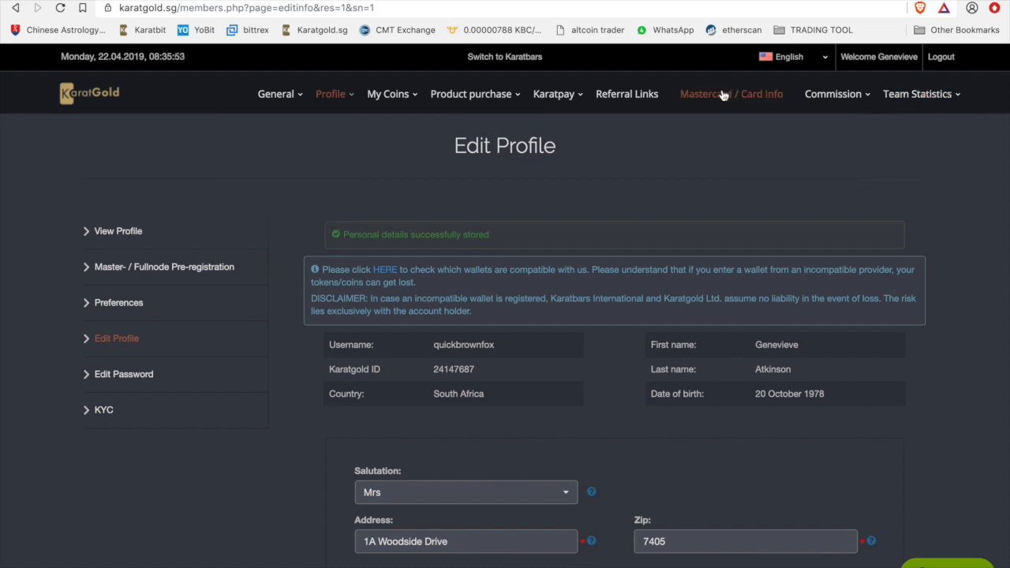
mouse_move(748, 85)
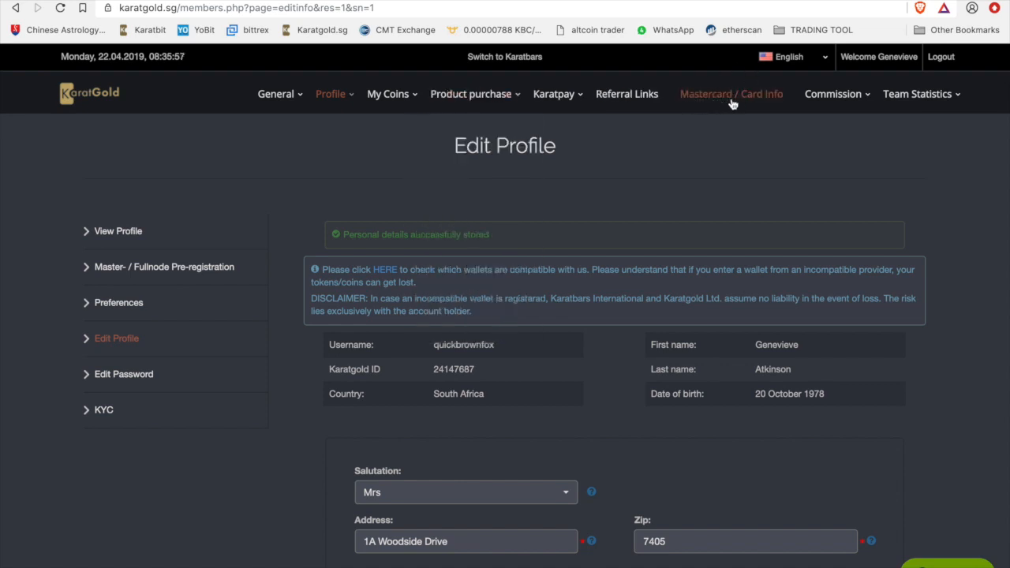
left_click(330, 95)
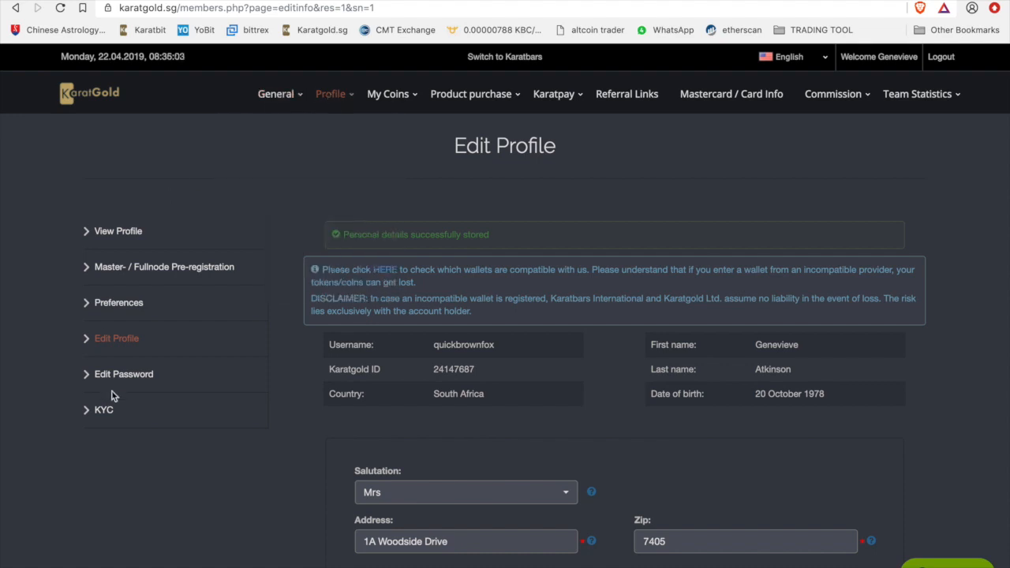
mouse_move(67, 356)
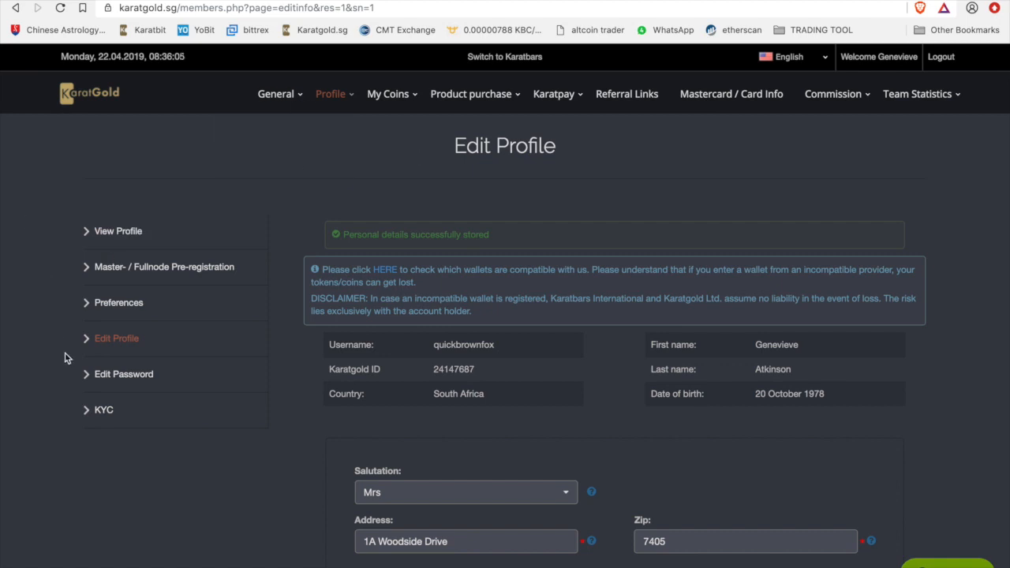
left_click(104, 410)
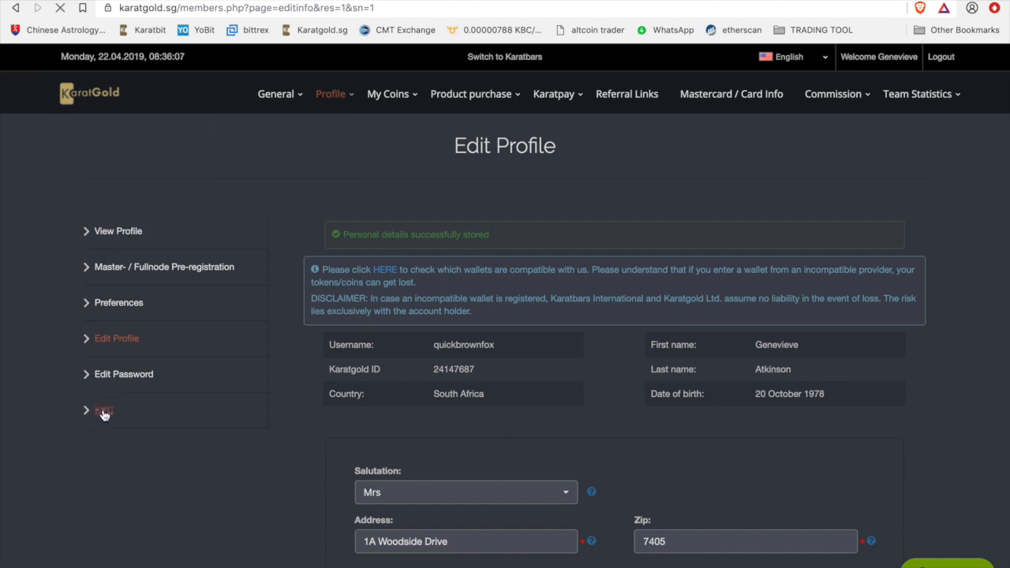
Go to the KYC documents page and scroll through its document requirements and upload form.
left_click(104, 410)
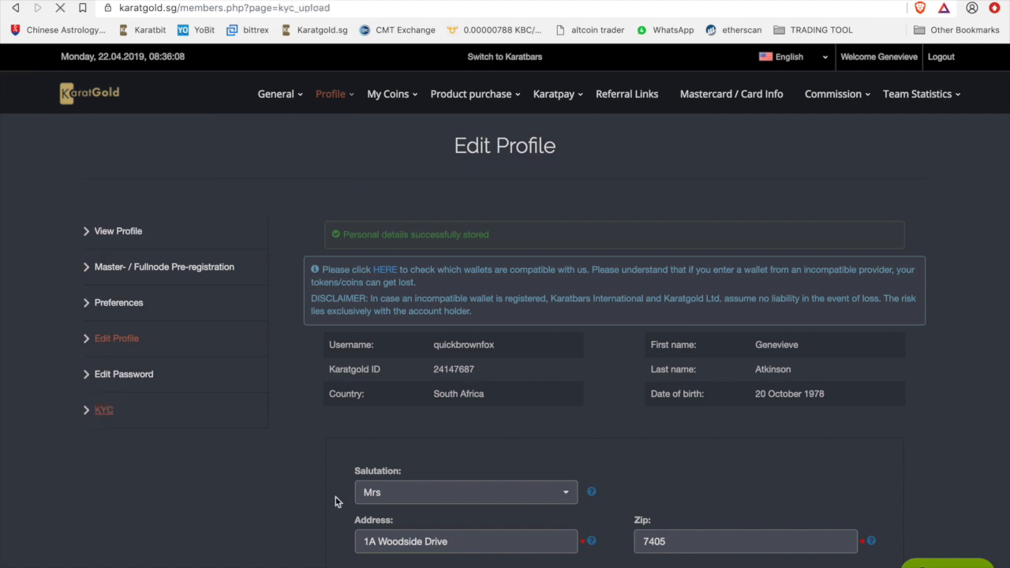
scroll("down", 3)
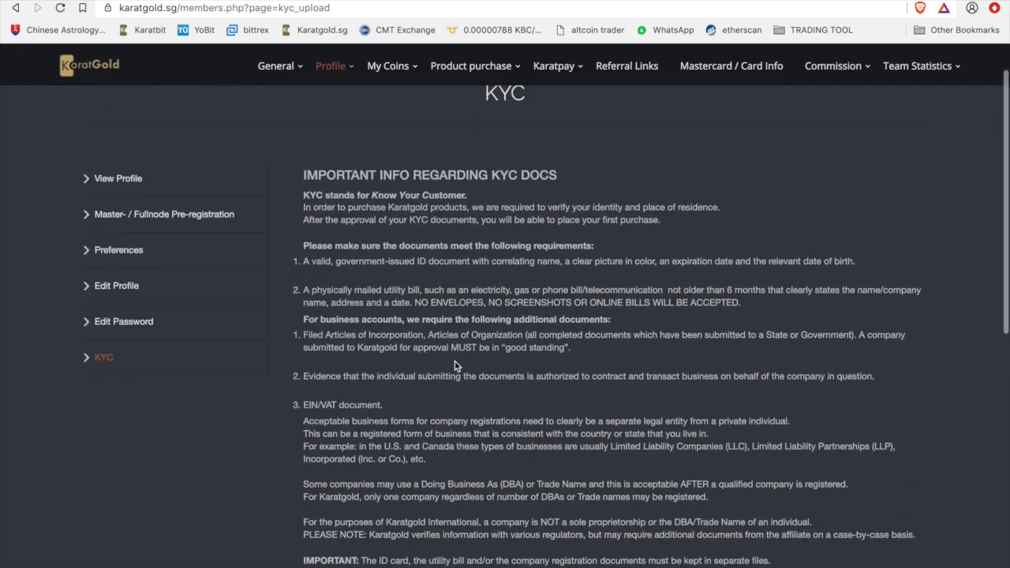
scroll("down", 3)
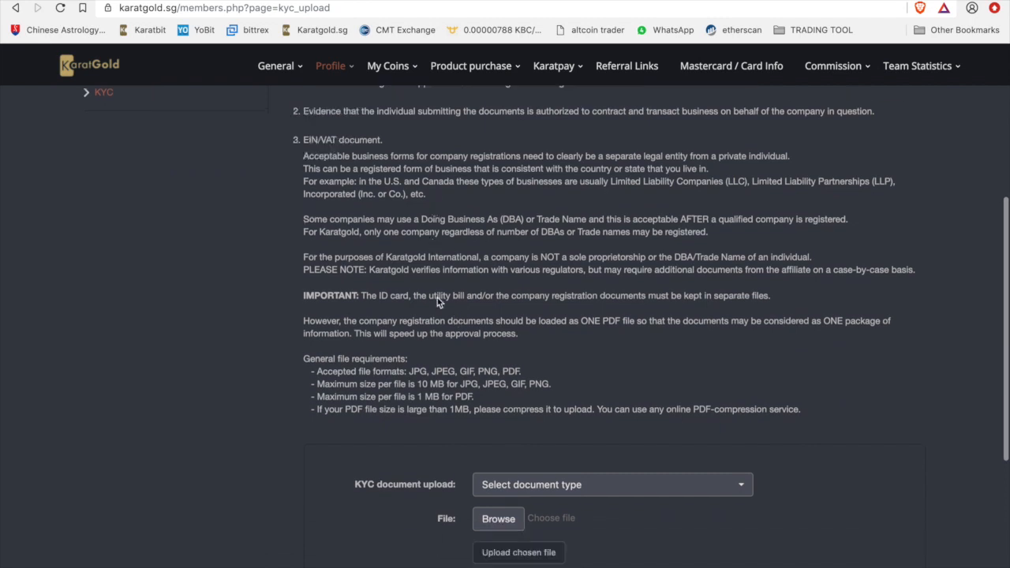
scroll("down", 3)
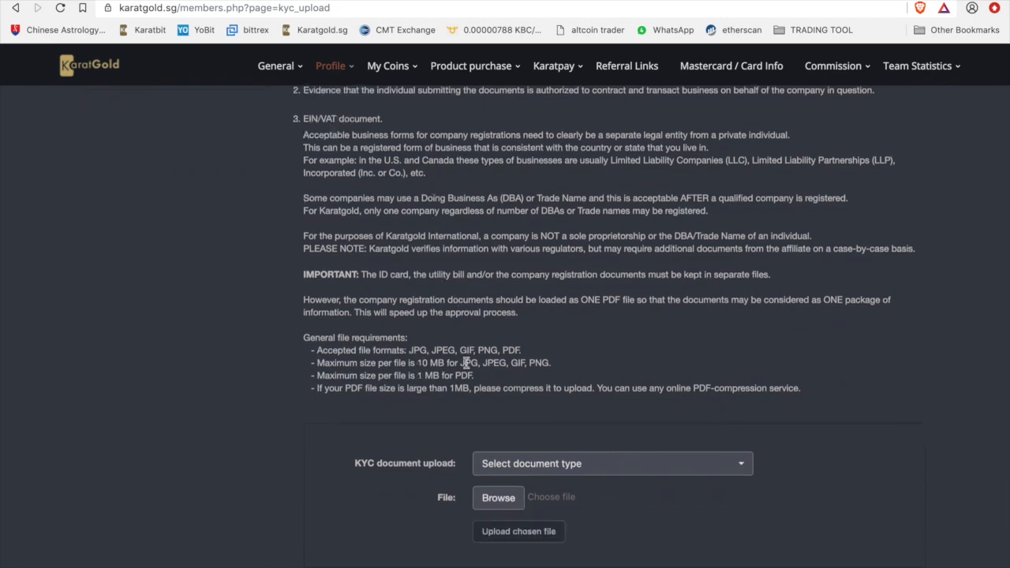
mouse_move(418, 417)
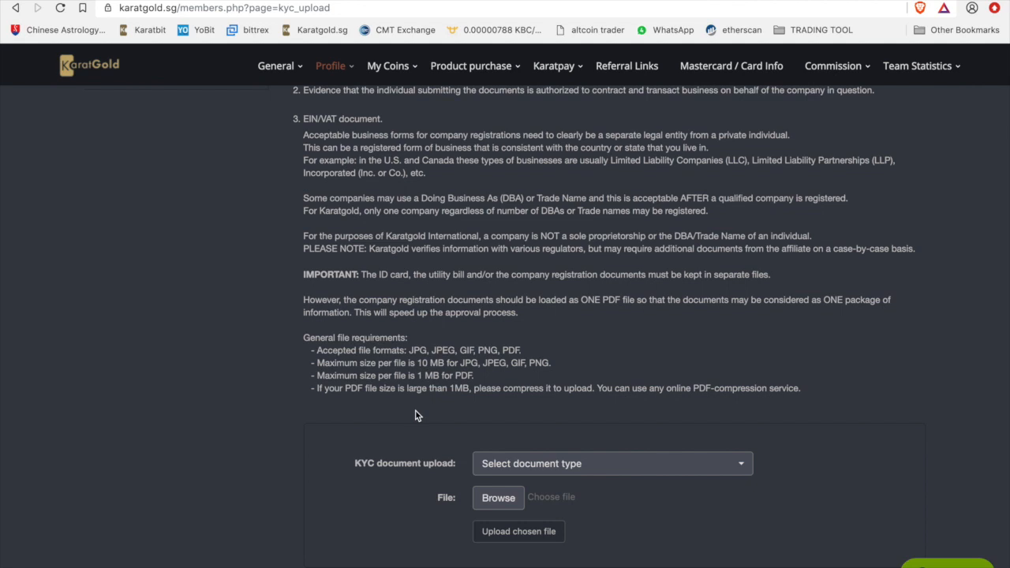
mouse_move(426, 331)
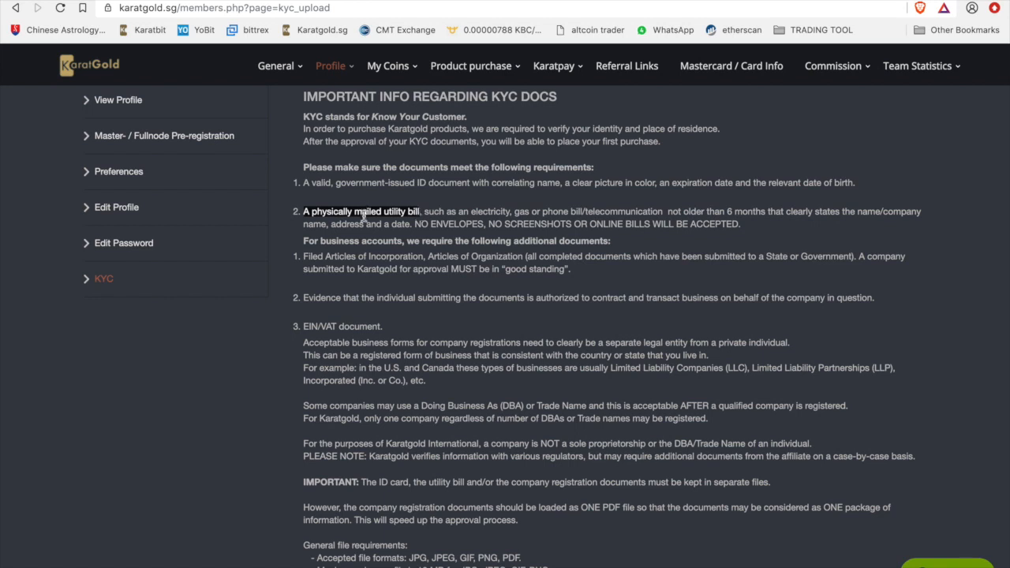
mouse_move(521, 222)
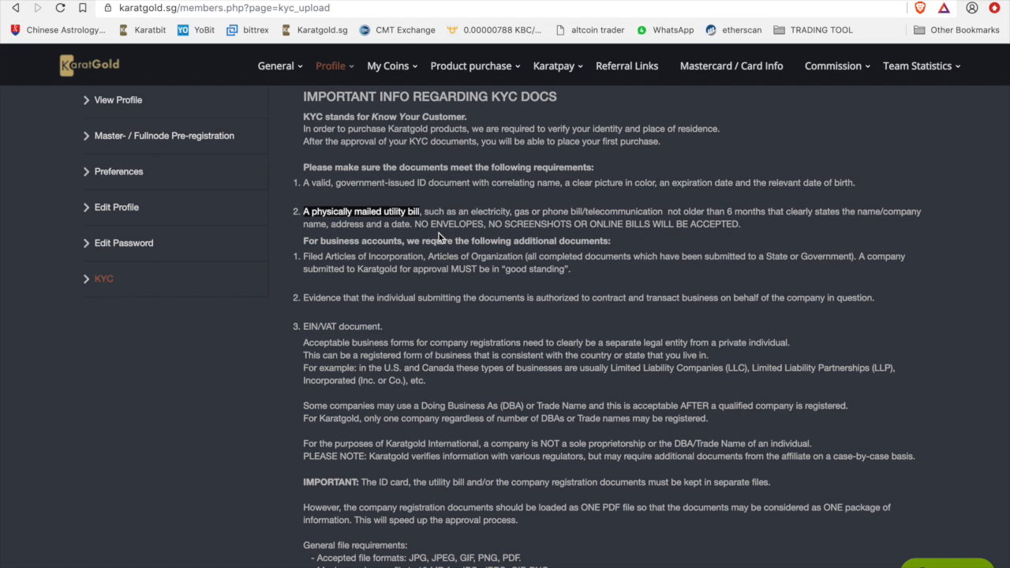
scroll("down", 3)
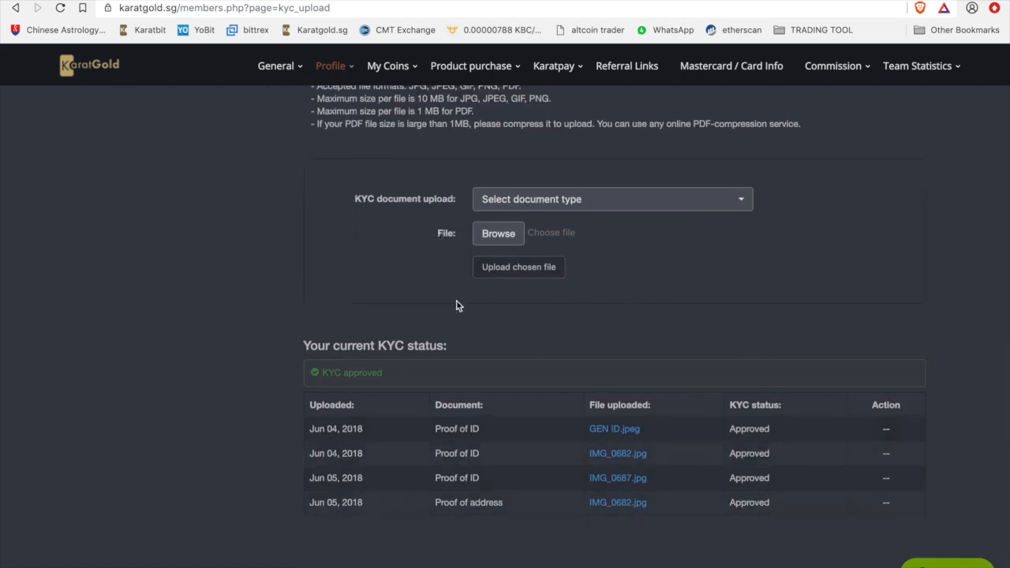
left_click(613, 199)
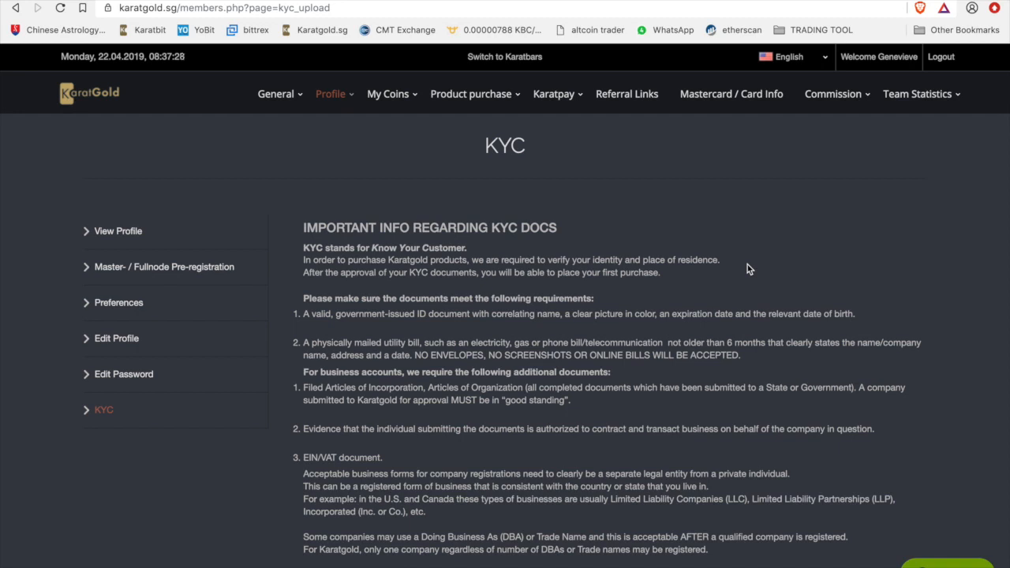
Return to the KaratGold dashboard from the Profile menu.
left_click(275, 93)
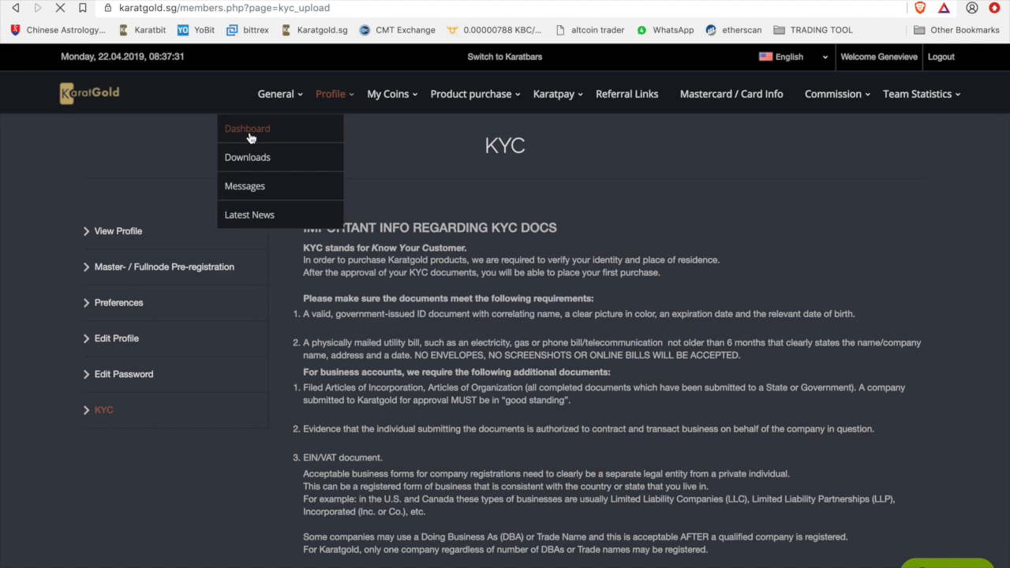
left_click(246, 128)
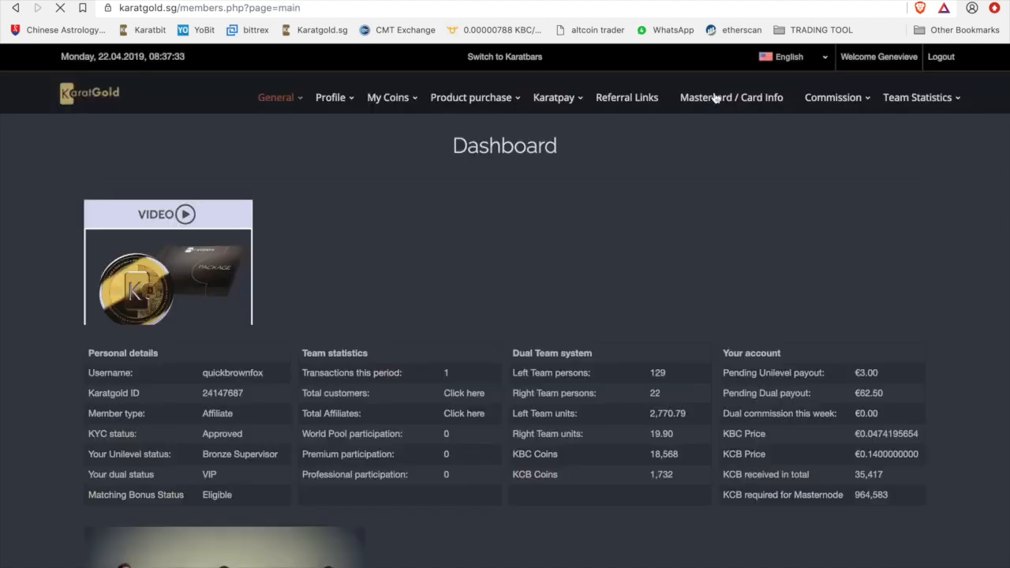